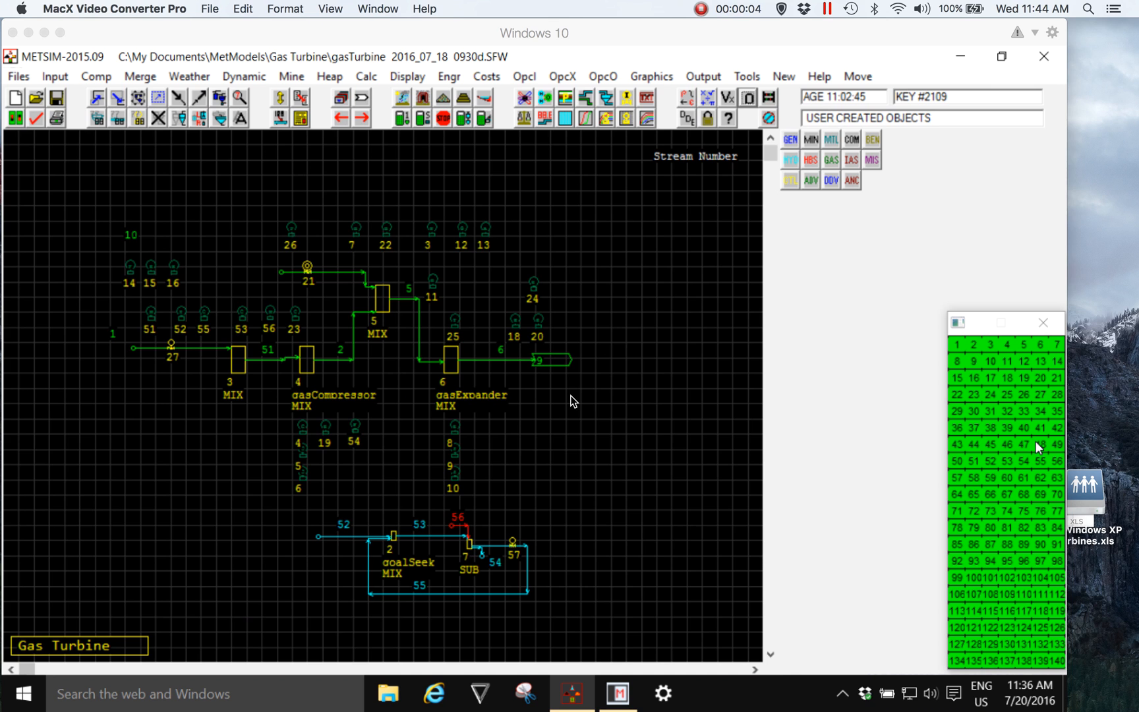
{"action": "mouse_move", "coordinate": [637, 702]}
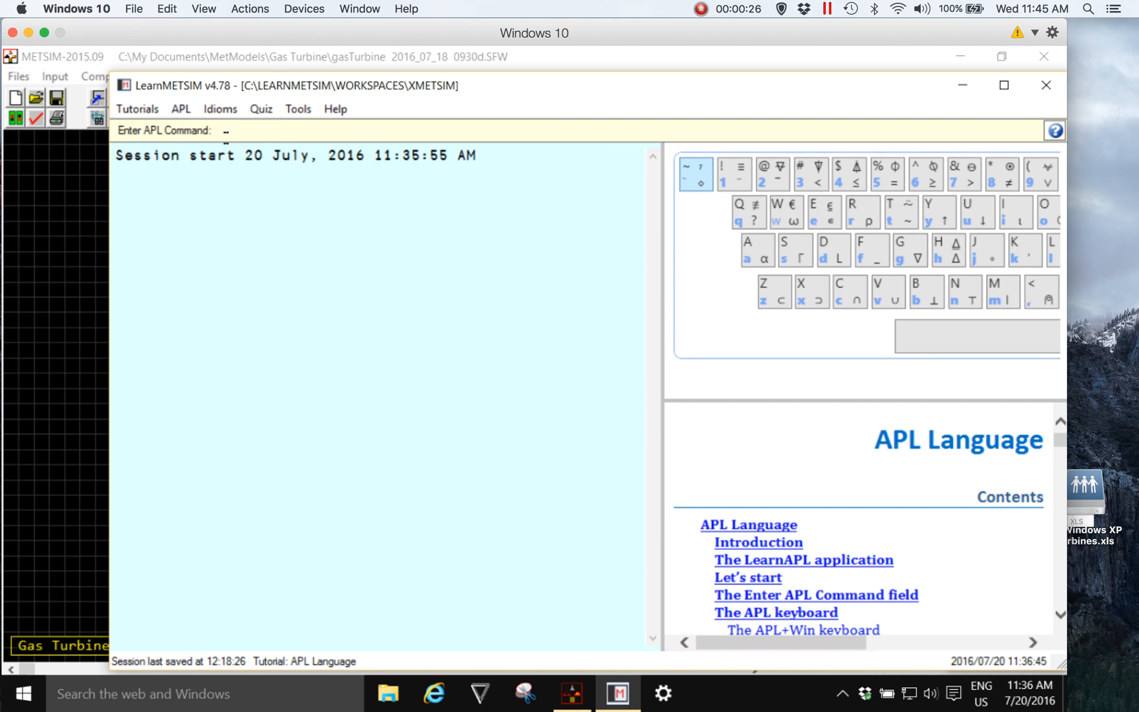
Step: Enter the APL command )edit add to open a new function named add
{"action": "left_click", "coordinate": [246, 130]}
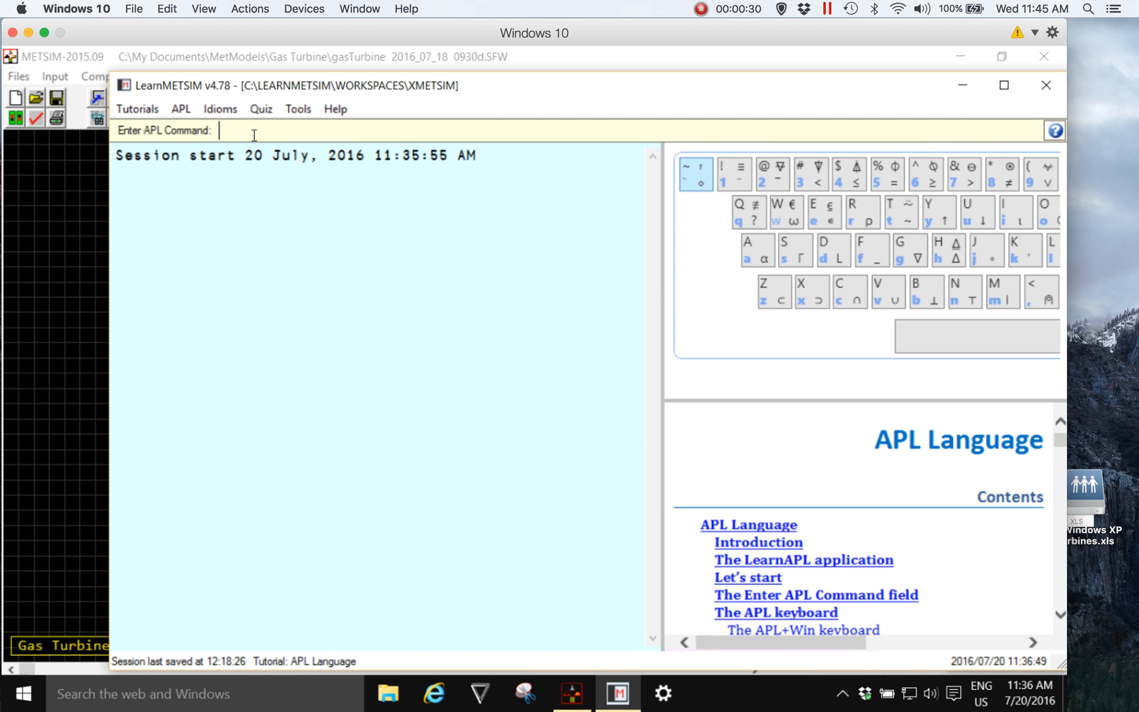
{"action": "type", "text": ")"}
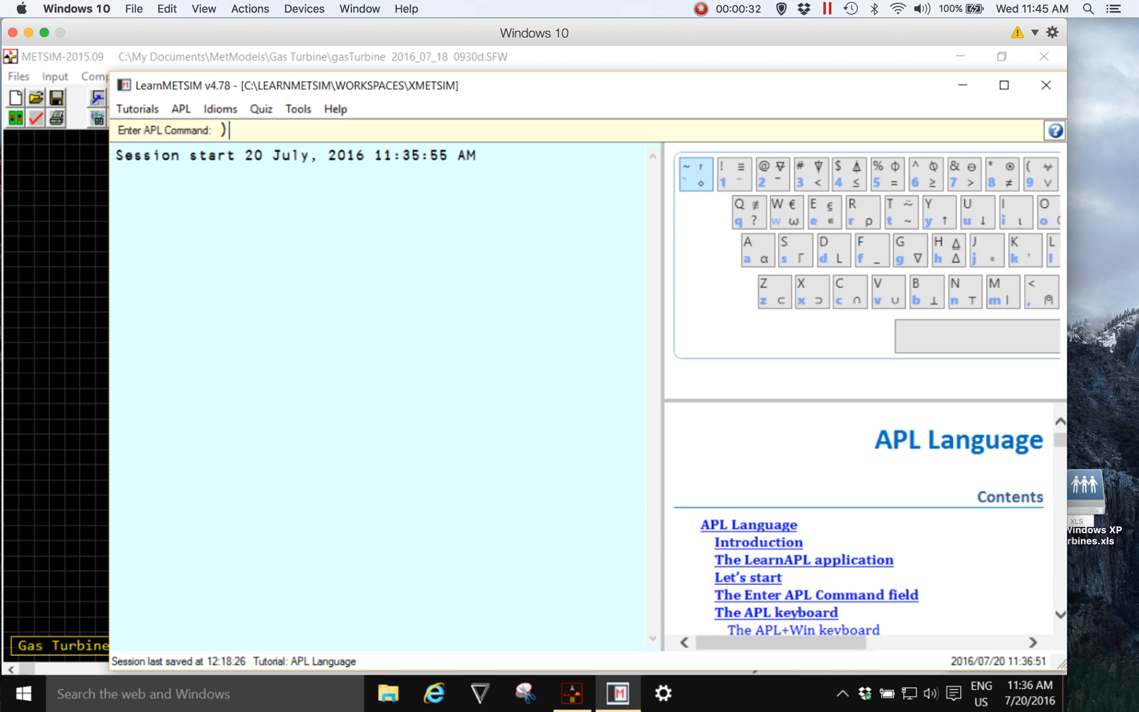
{"action": "type", "text": "e"}
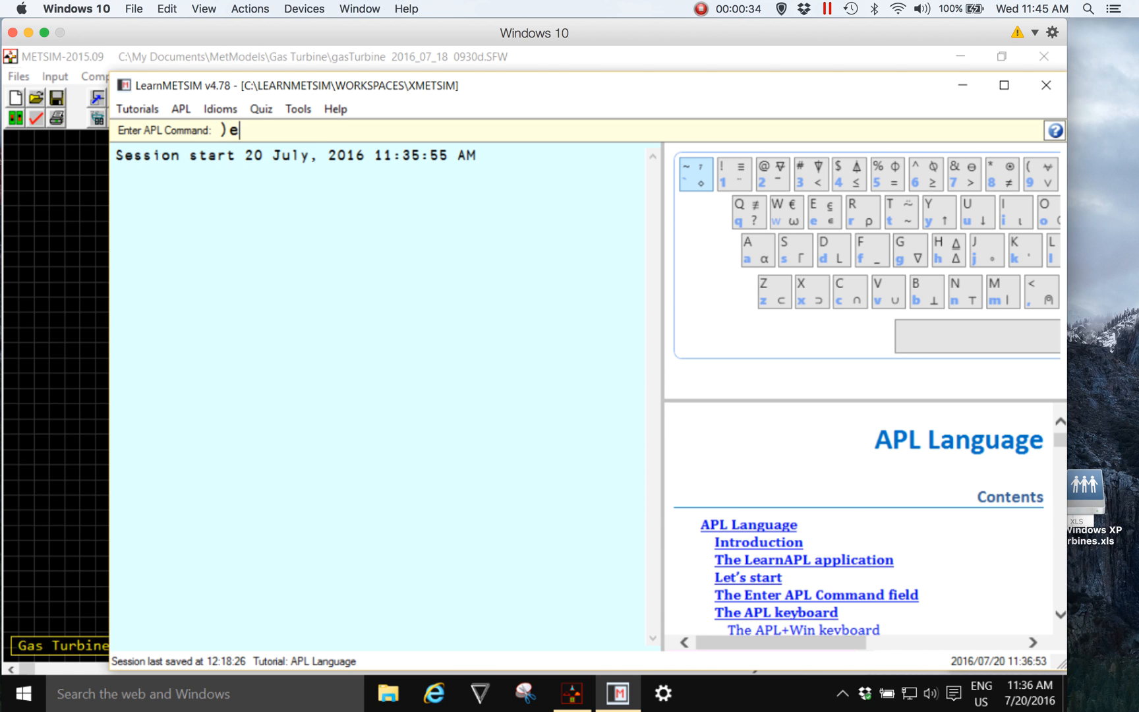
{"action": "type", "text": "dit"}
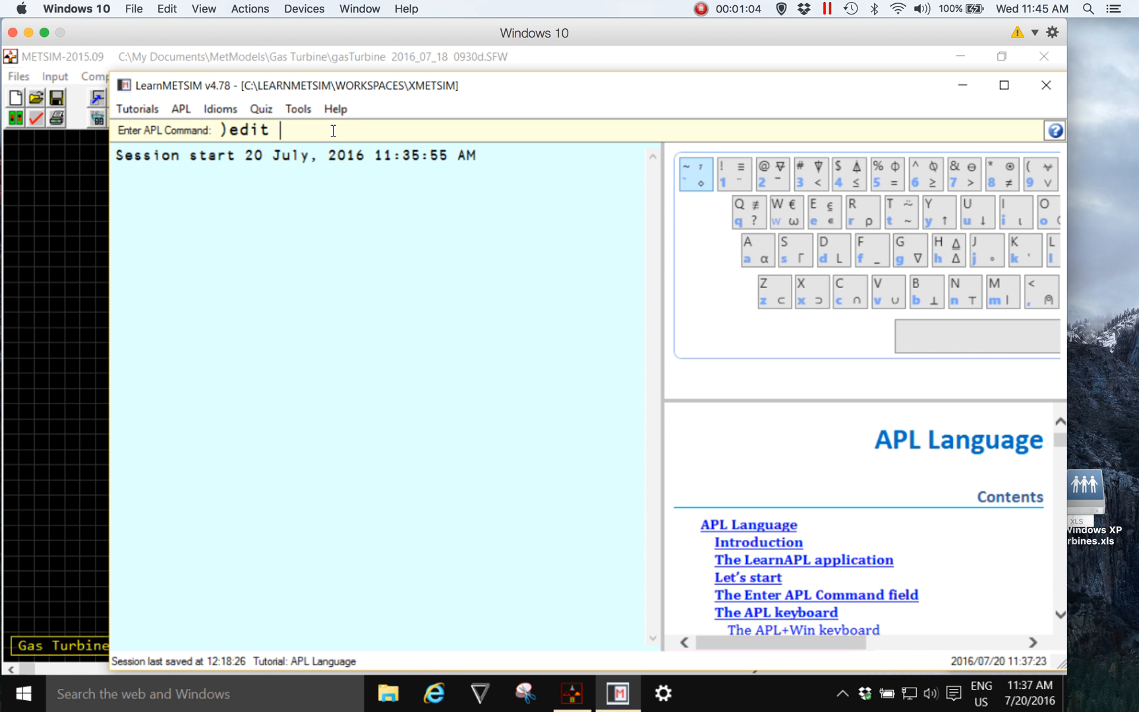
{"action": "type", "text": "add"}
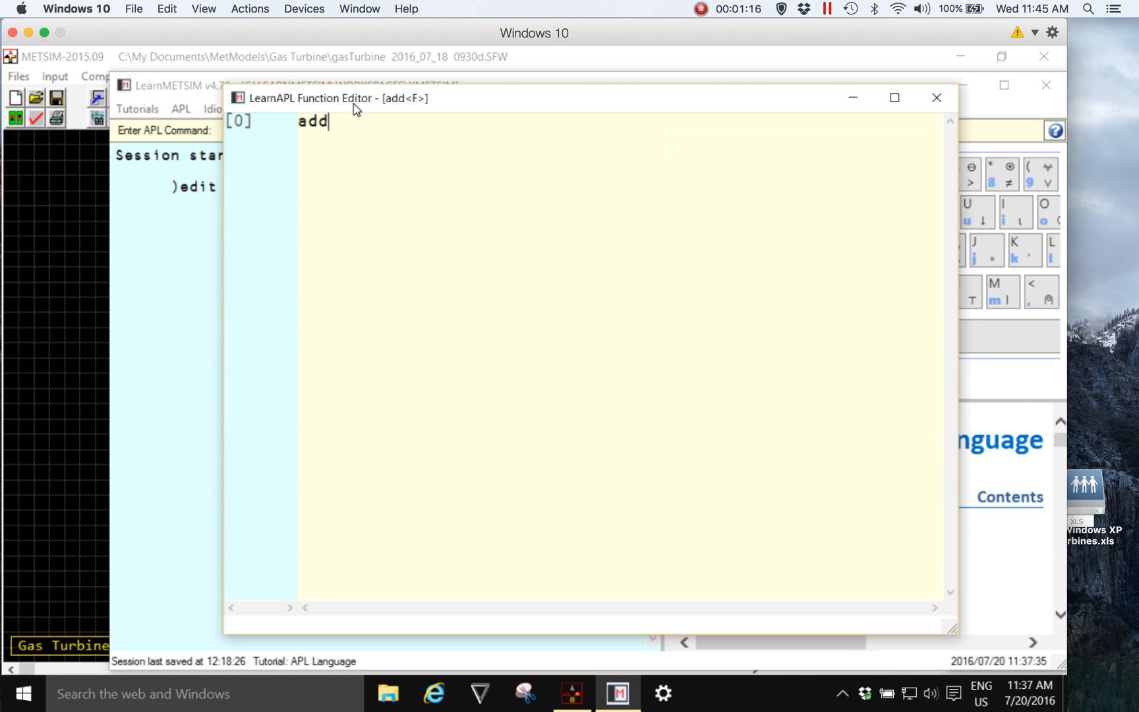
{"action": "mouse_move", "coordinate": [432, 107]}
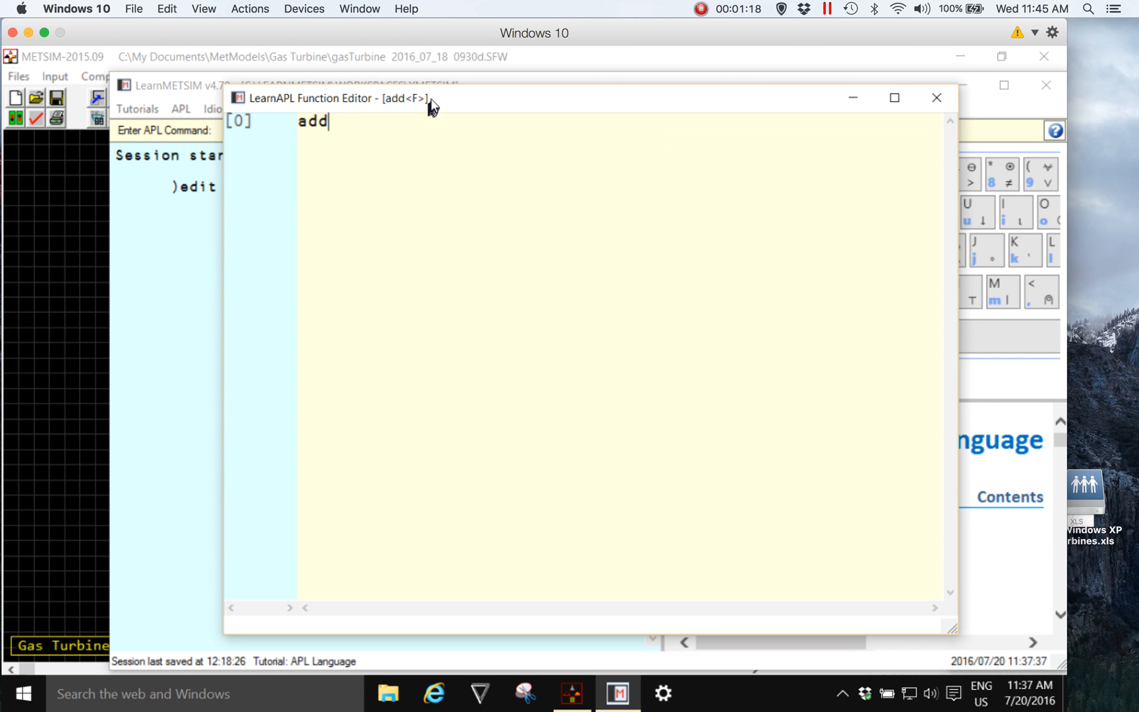
{"action": "mouse_move", "coordinate": [401, 106]}
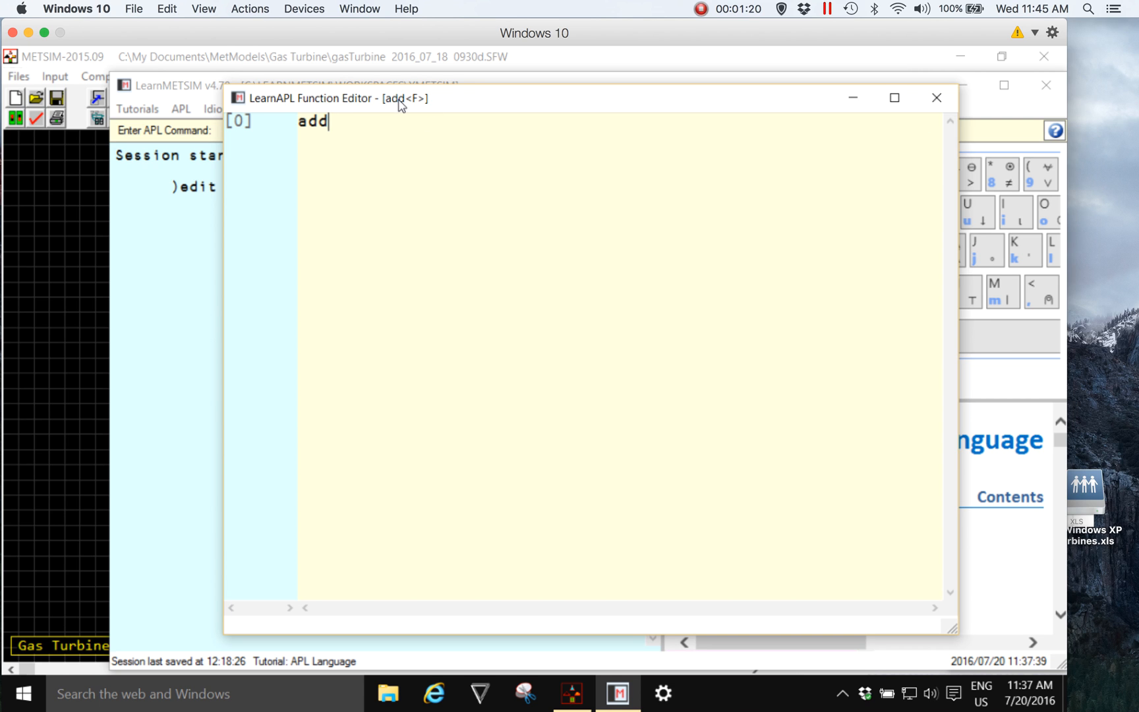
{"action": "mouse_move", "coordinate": [413, 104]}
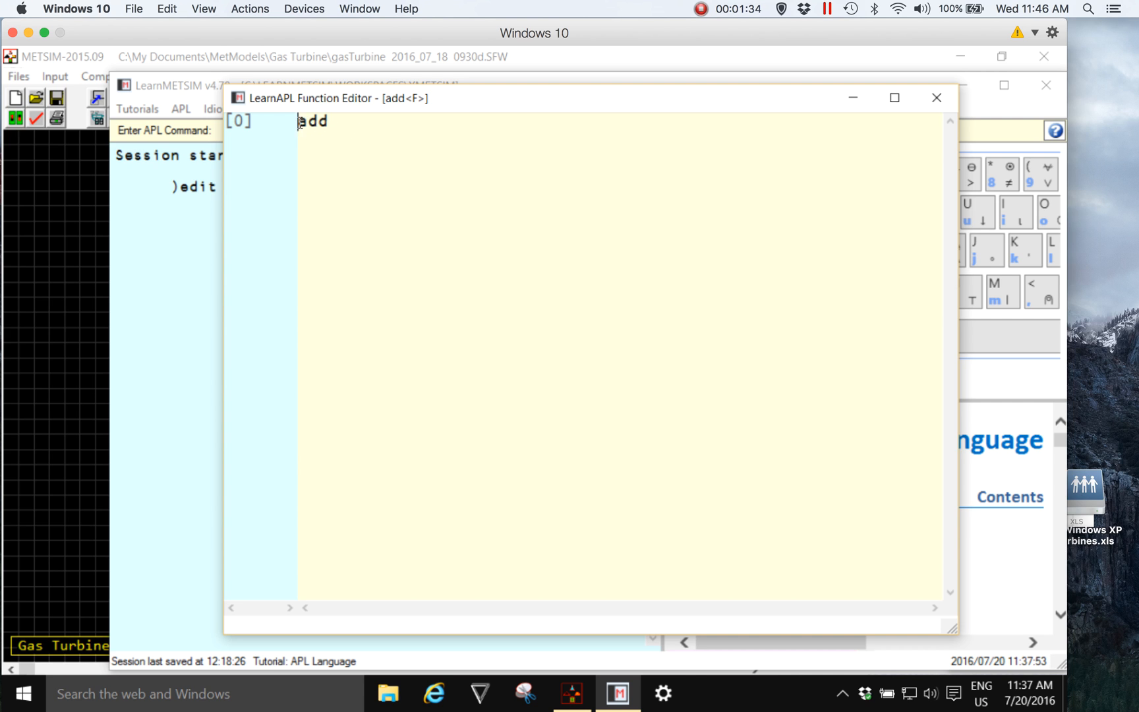
Step: Rewrite the function header line to read r ← add numbers
{"action": "type", "text": "r ←"}
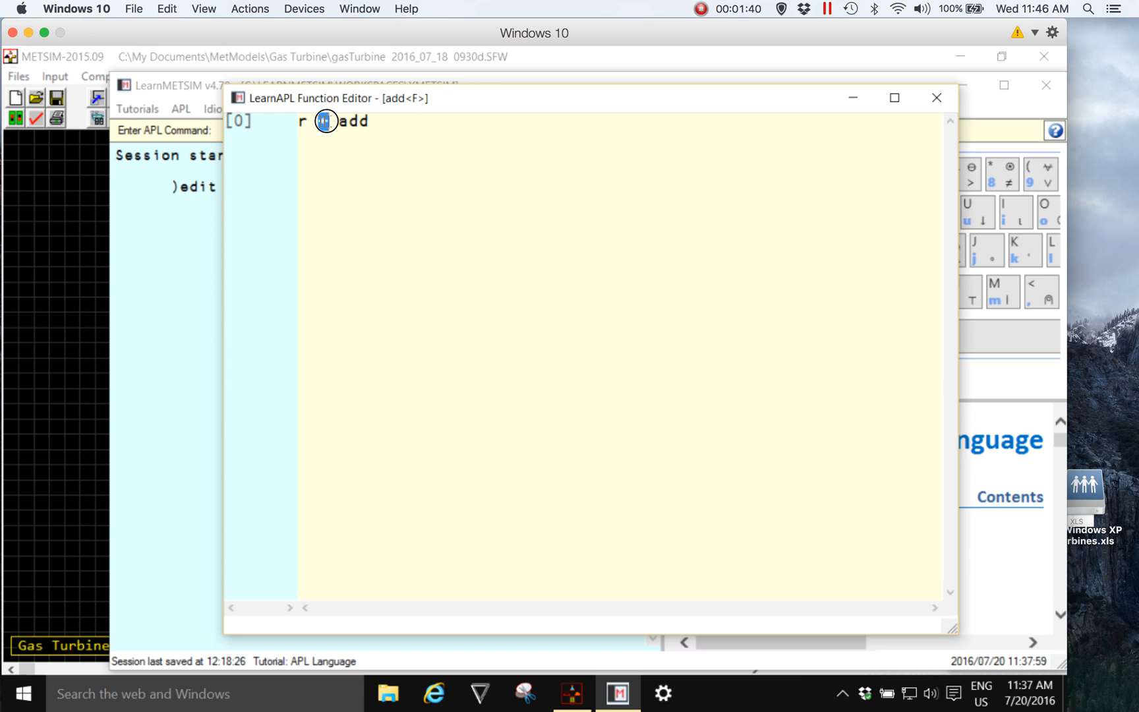
{"action": "type", "text": "get"}
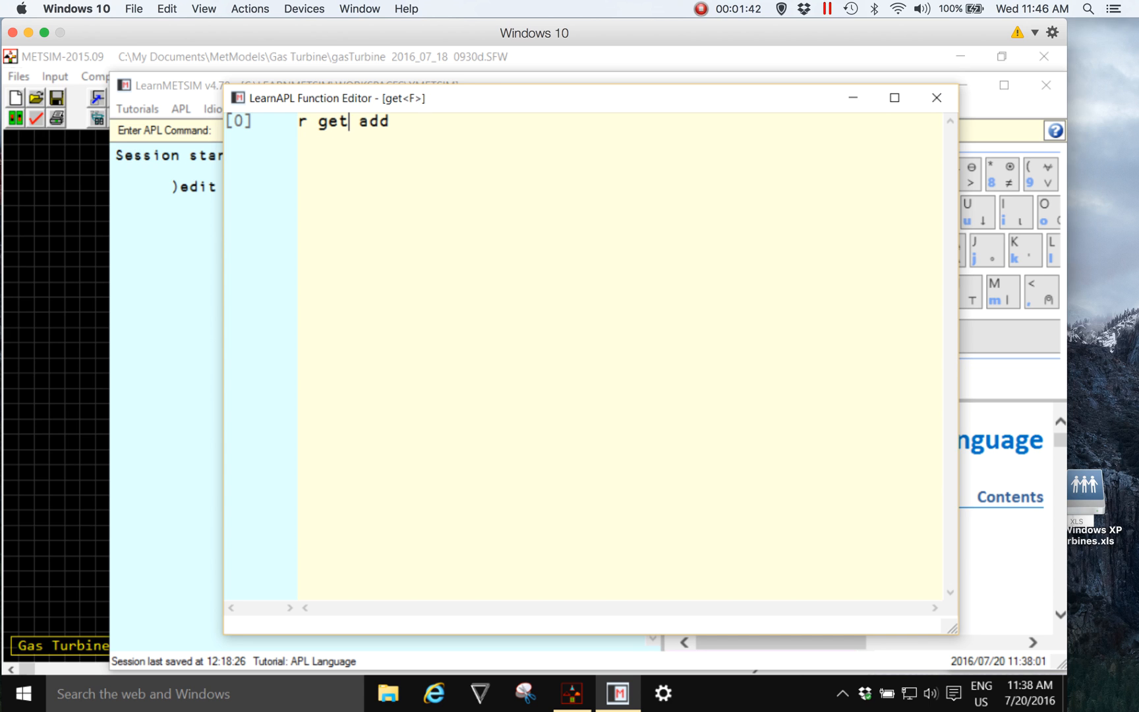
{"action": "type", "text": "s"}
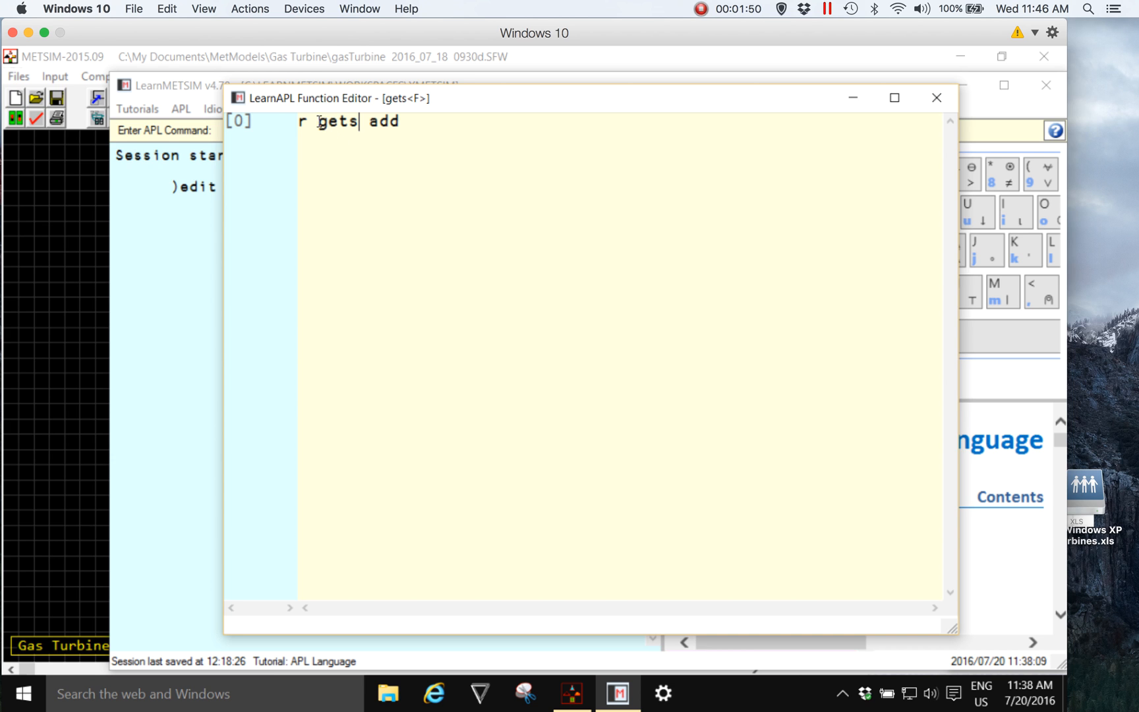
{"action": "double_click", "coordinate": [336, 120]}
{"action": "type", "text": "←"}
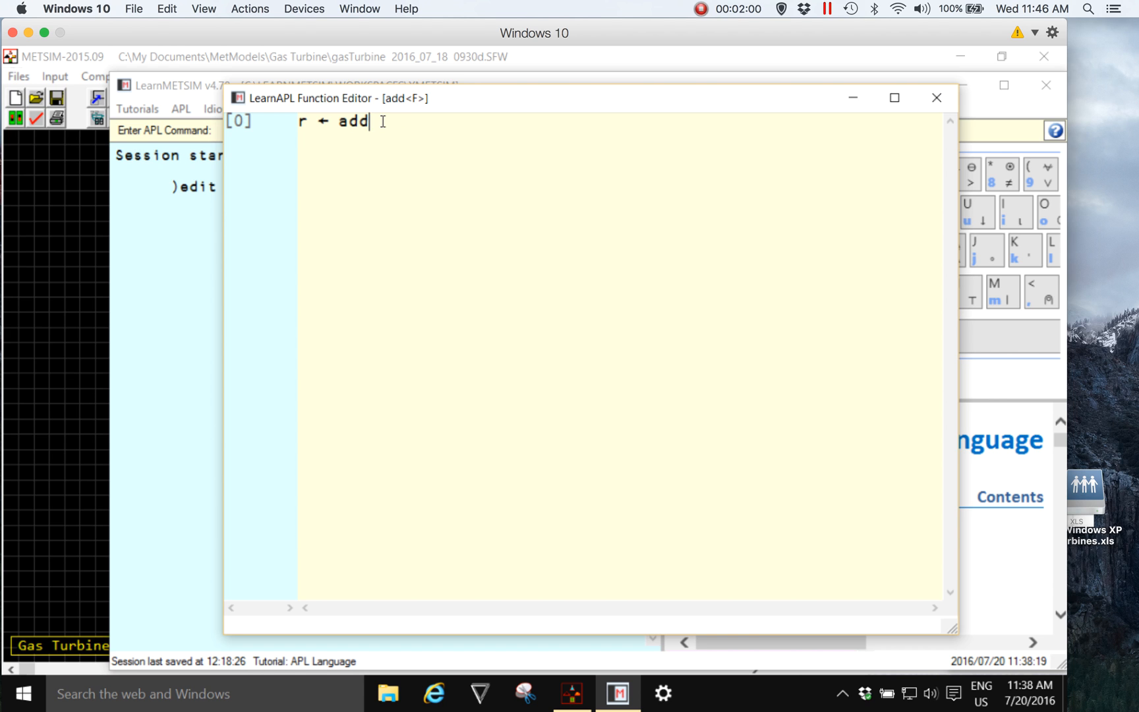
{"action": "type", "text": "numbers"}
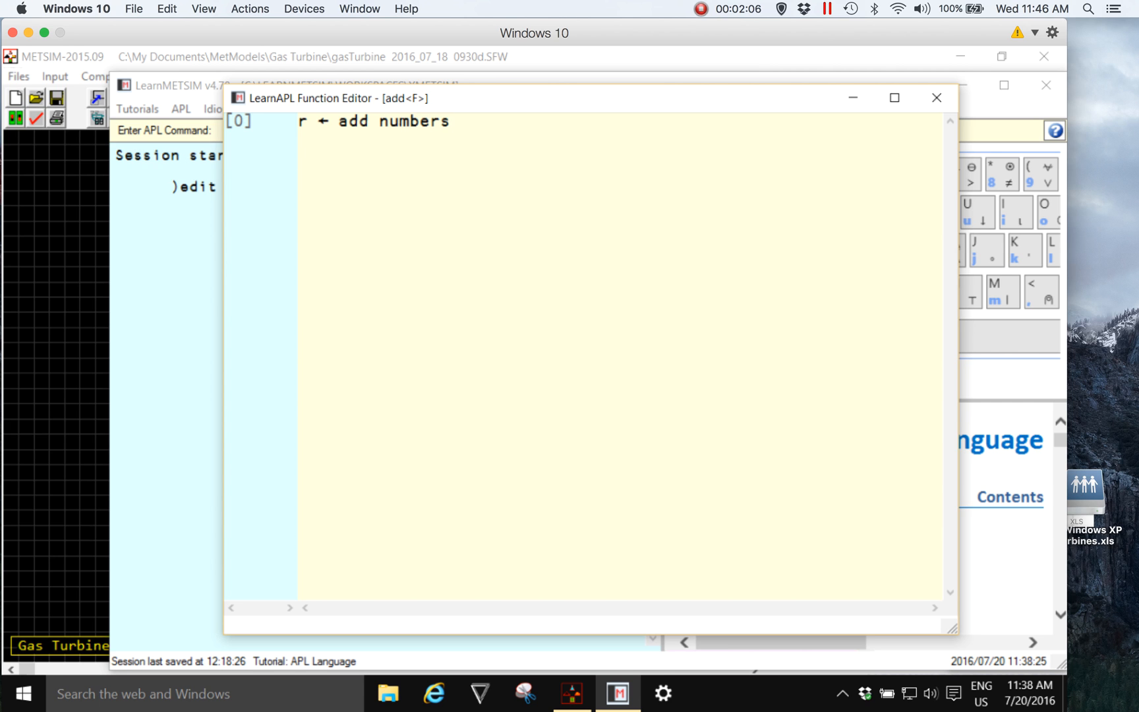
{"action": "double_click", "coordinate": [414, 121]}
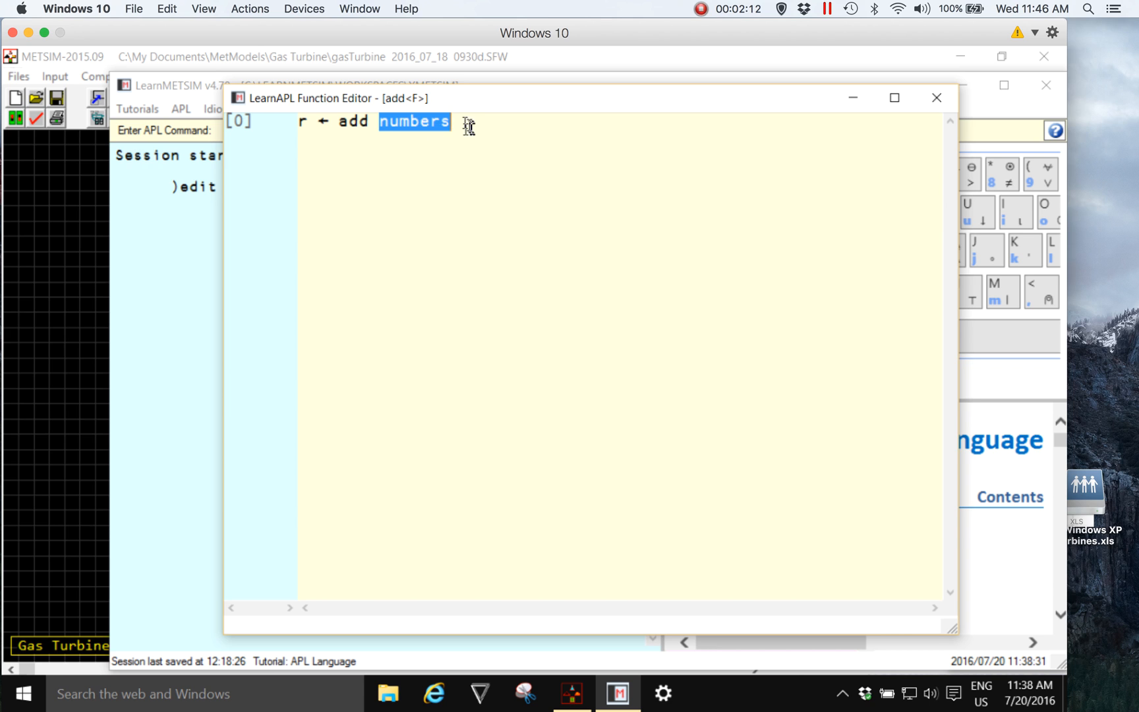
{"action": "left_click", "coordinate": [469, 121]}
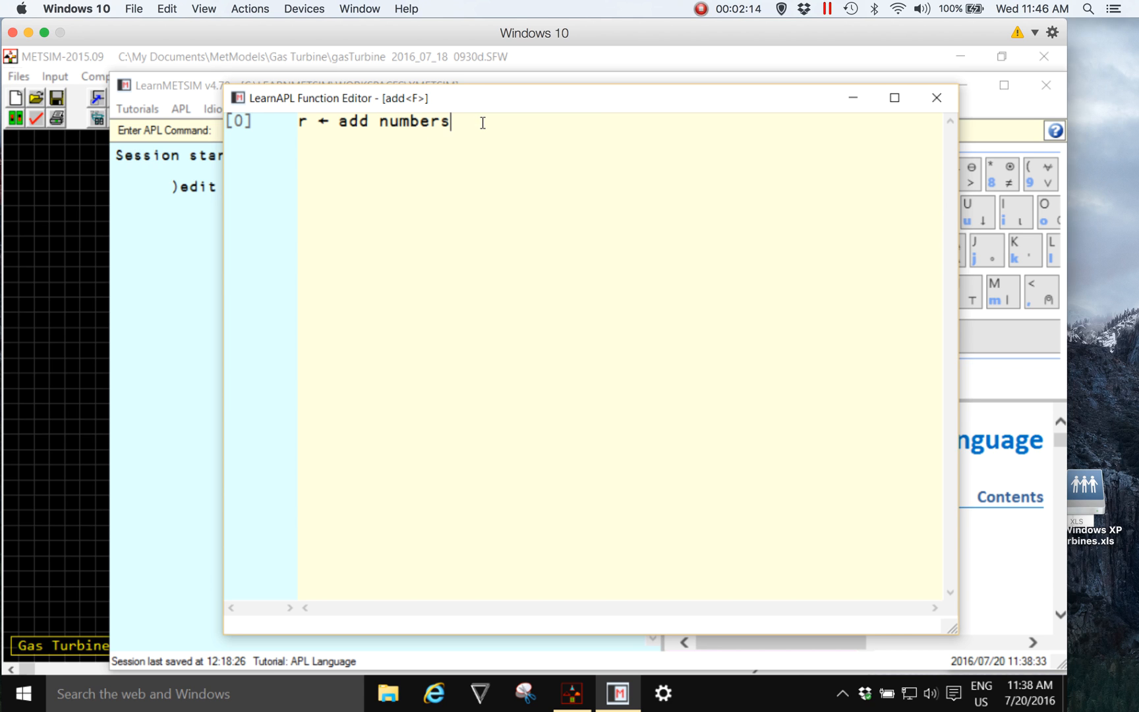
Step: Begin the body line r ← +/ below the add function header
{"action": "key", "text": "enter"}
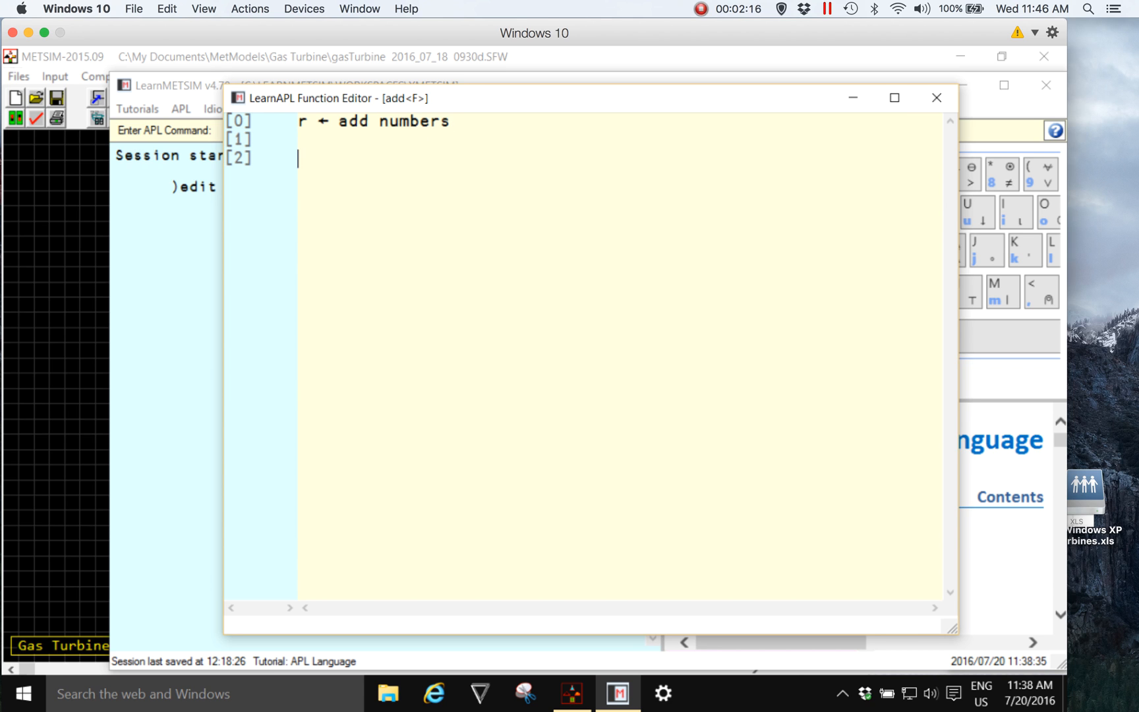
{"action": "mouse_move", "coordinate": [307, 136]}
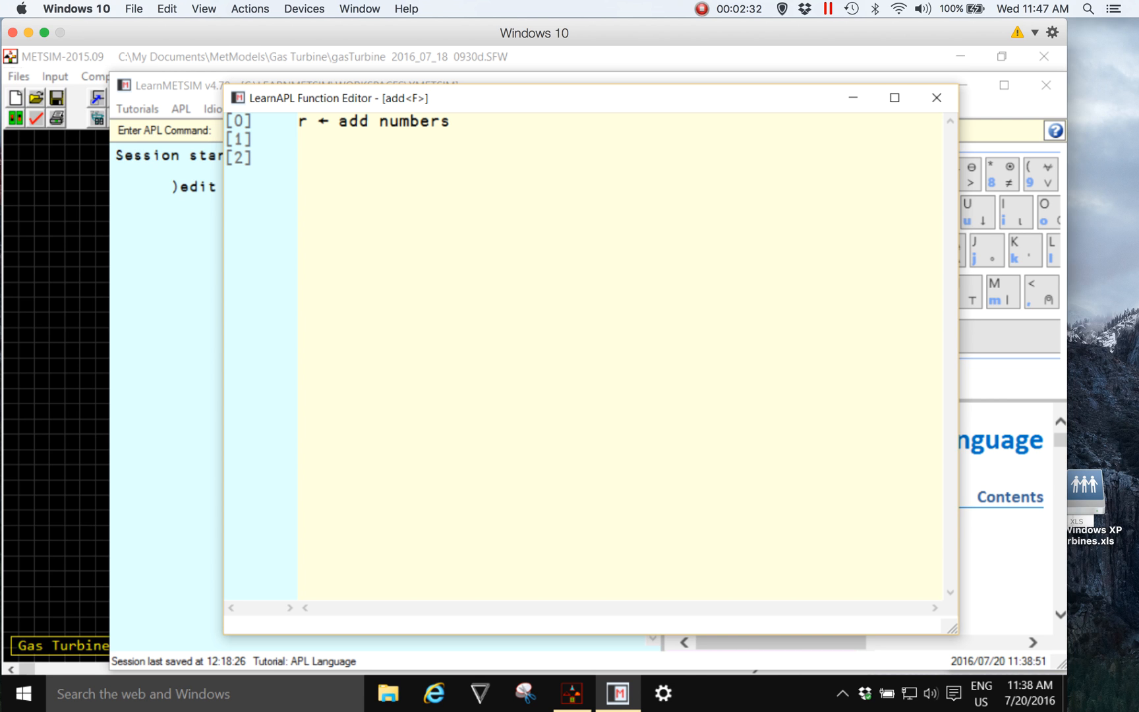
{"action": "type", "text": "r"}
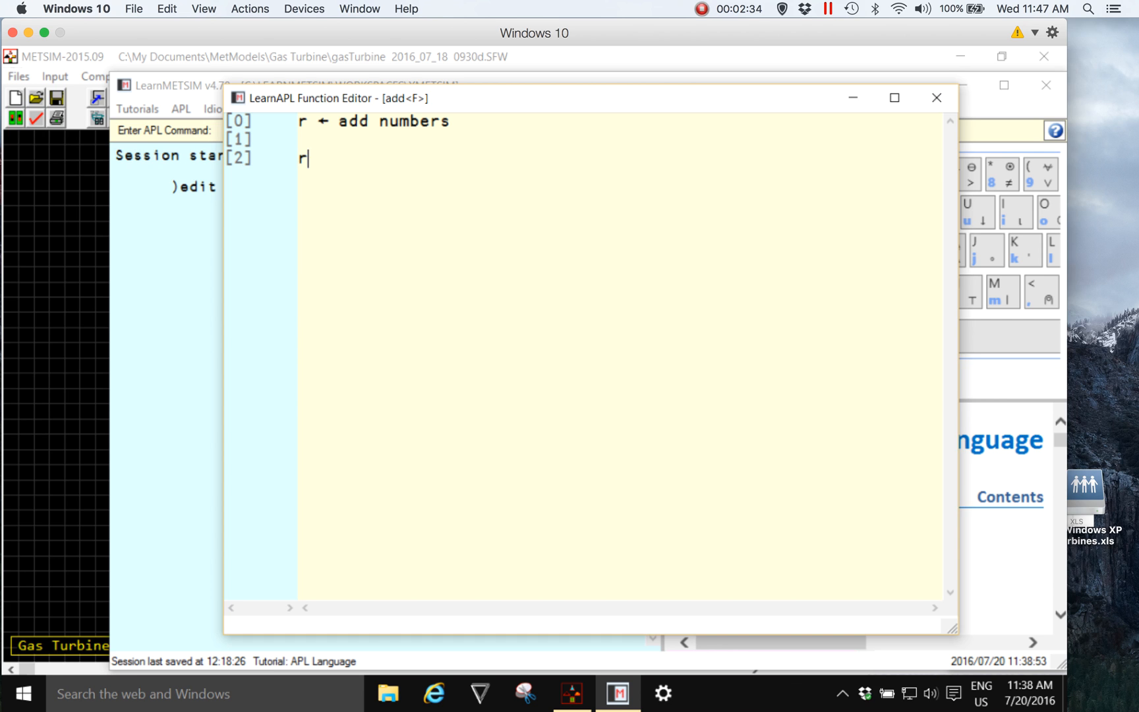
{"action": "type", "text": "←"}
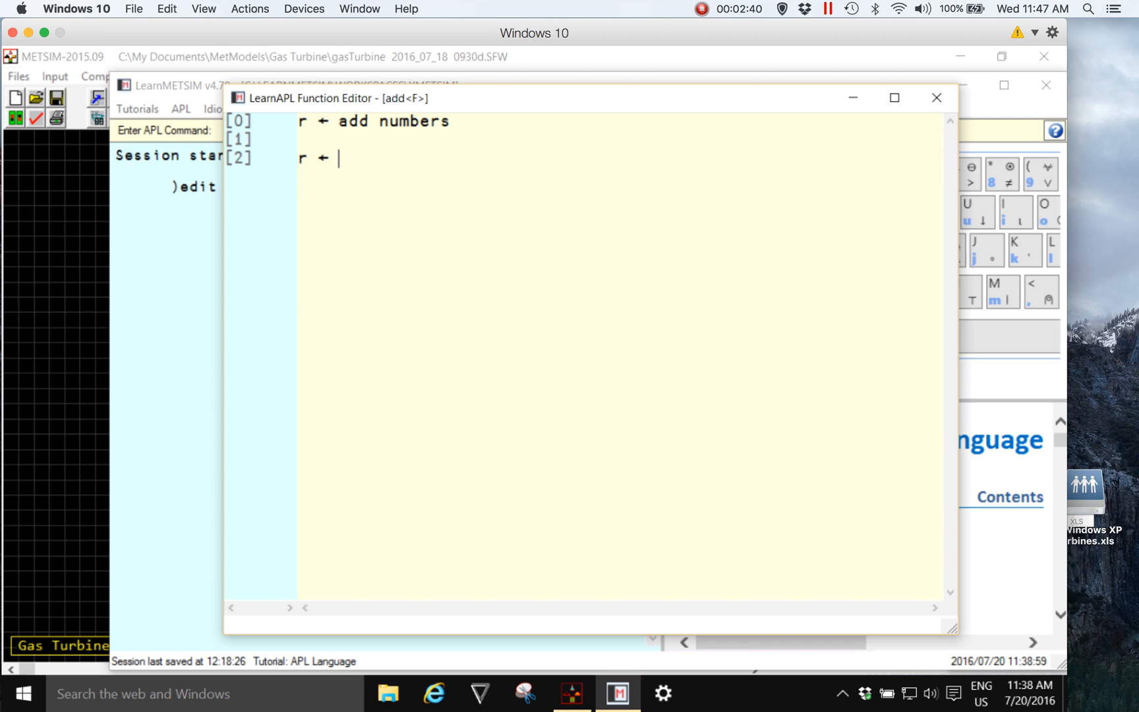
{"action": "type", "text": "+"}
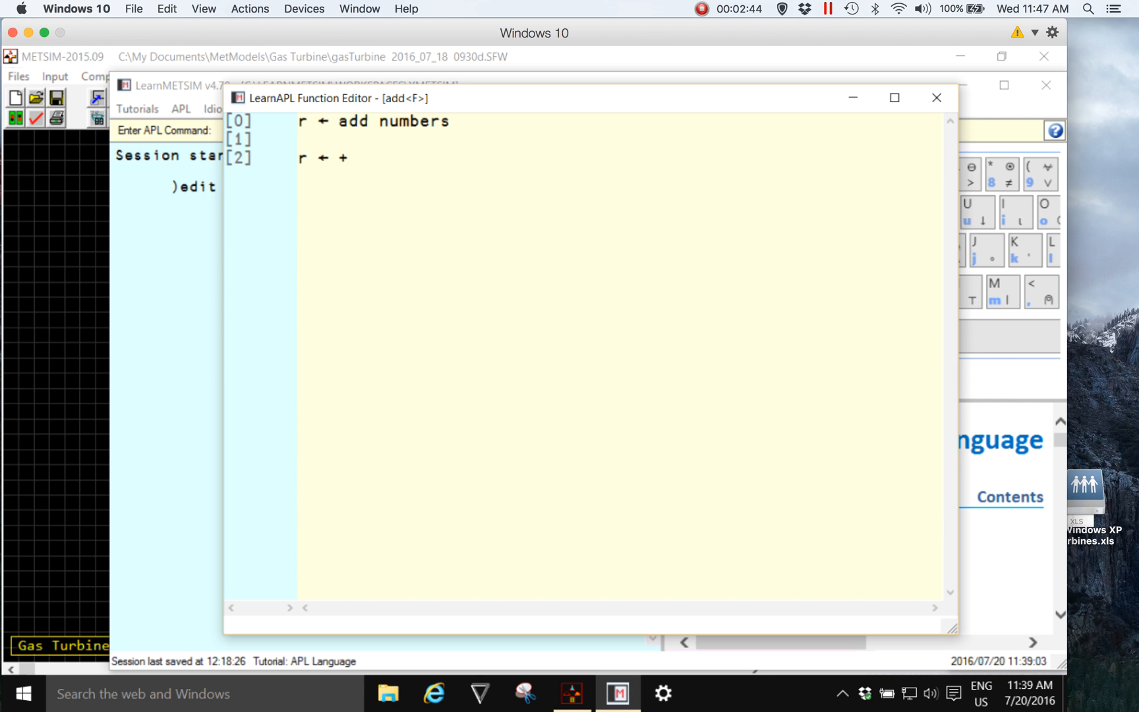
{"action": "left_click", "coordinate": [348, 158]}
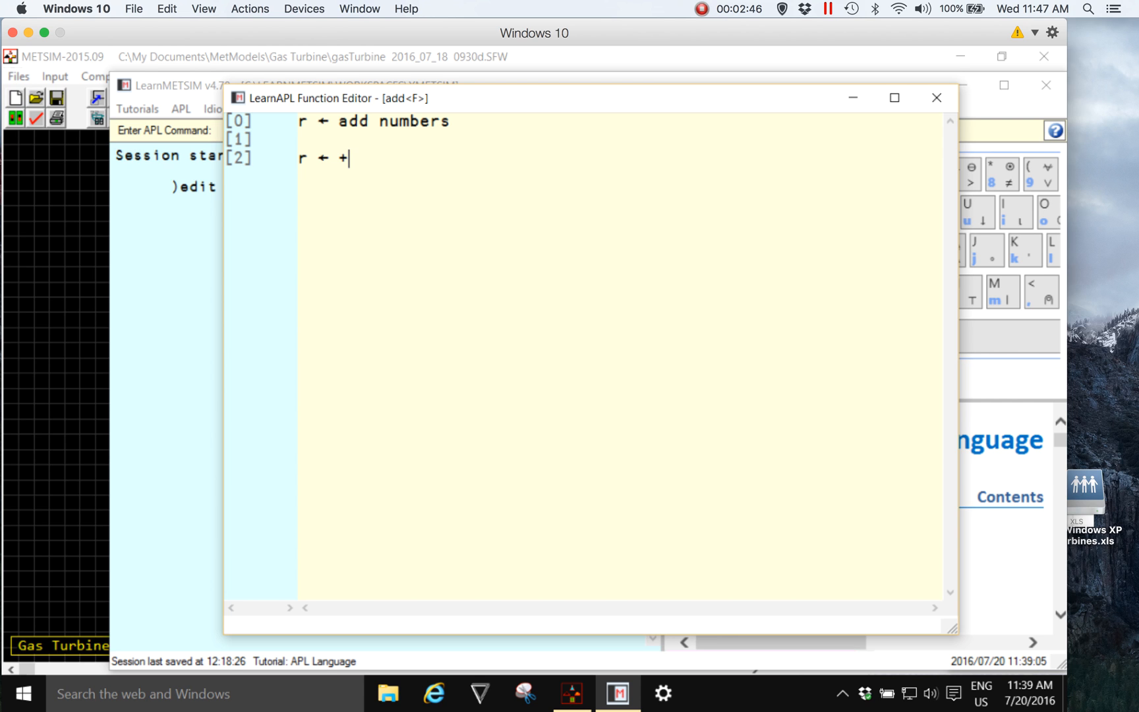
{"action": "type", "text": "/"}
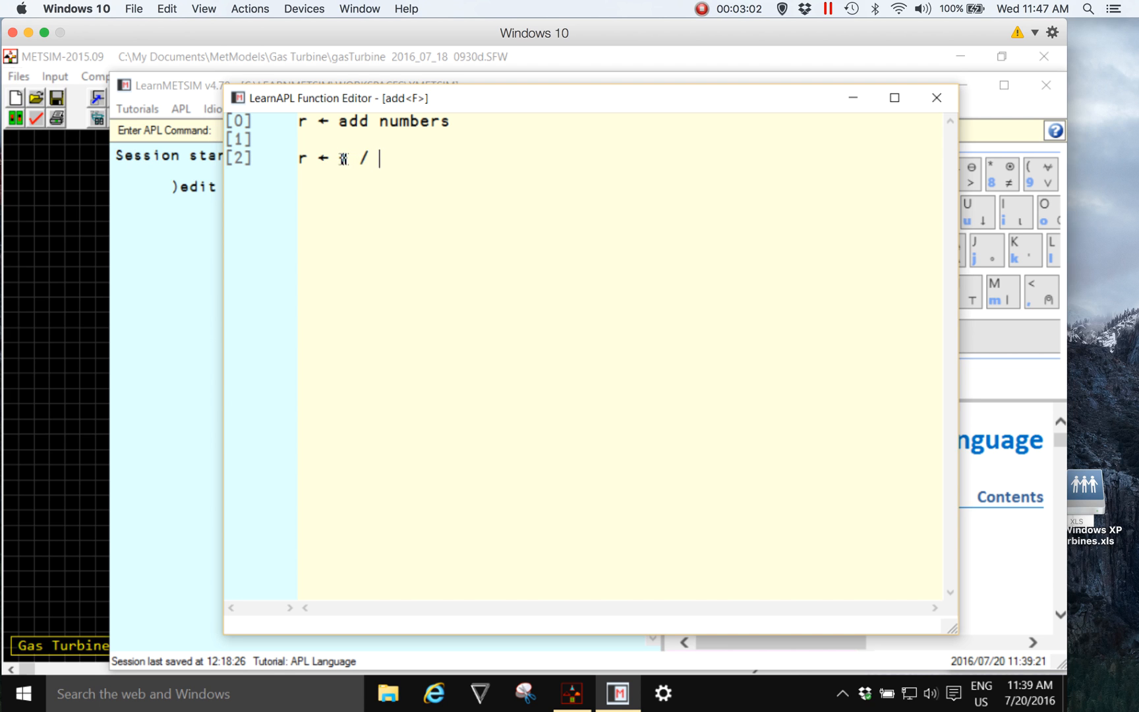
Step: Complete the body as r ← +/ numbers, replacing the typed word compress with the / symbol
{"action": "type", "text": "+"}
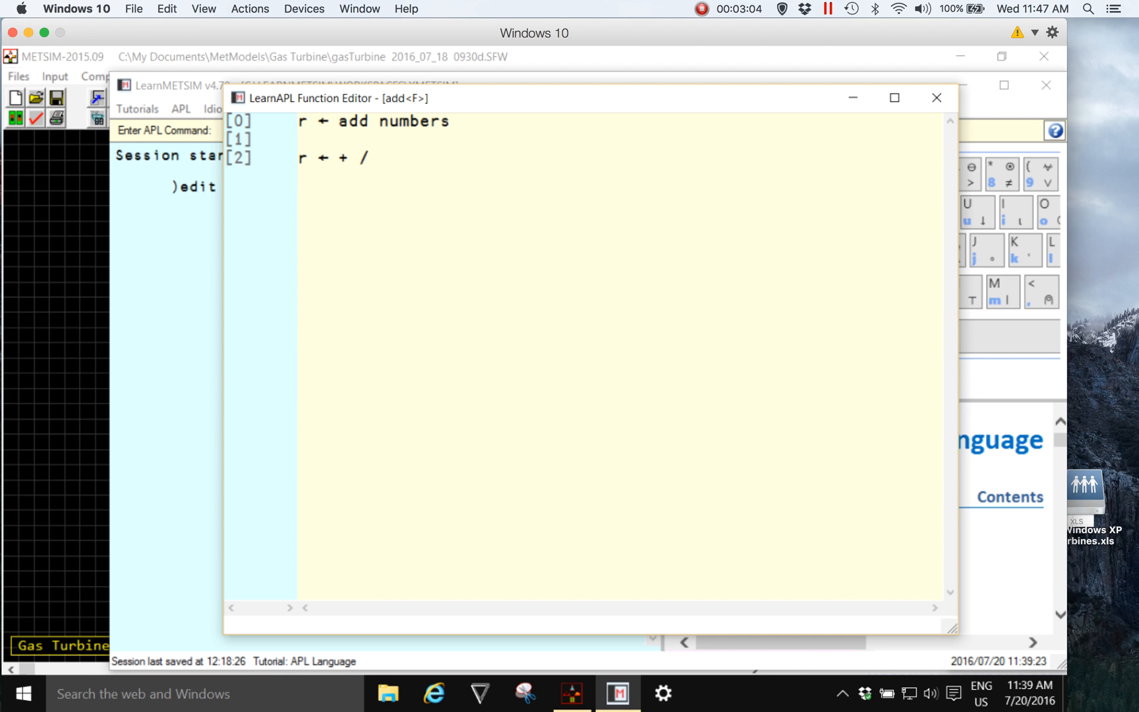
{"action": "type", "text": "numbers"}
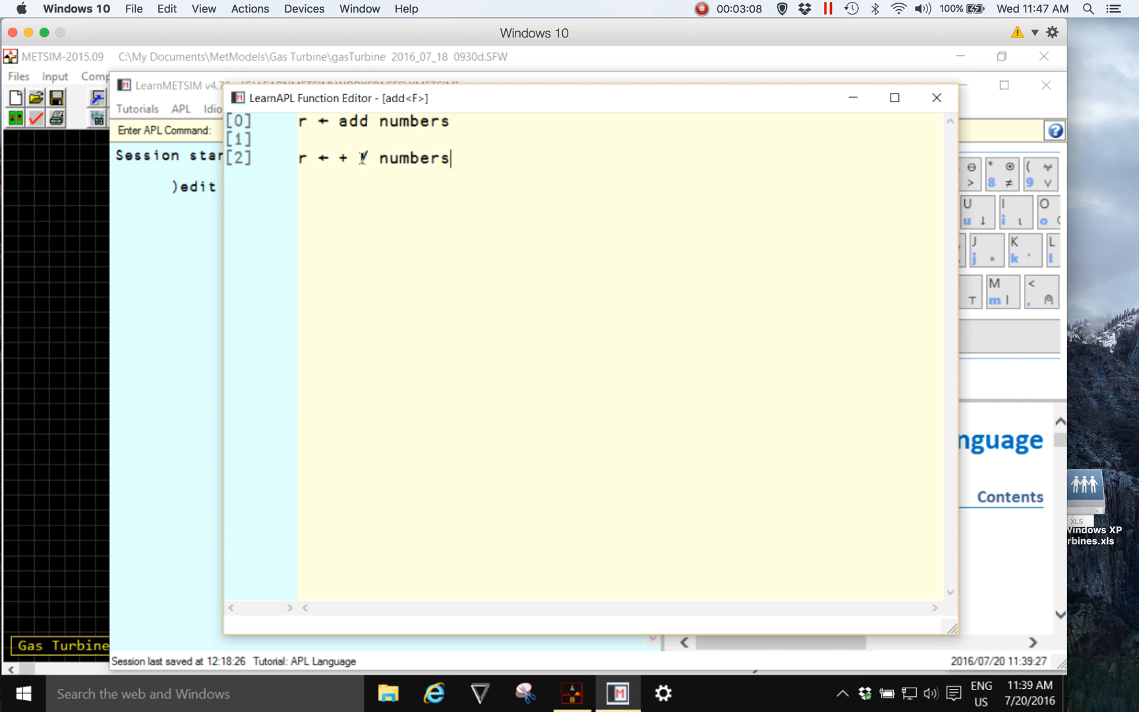
{"action": "type", "text": "c"}
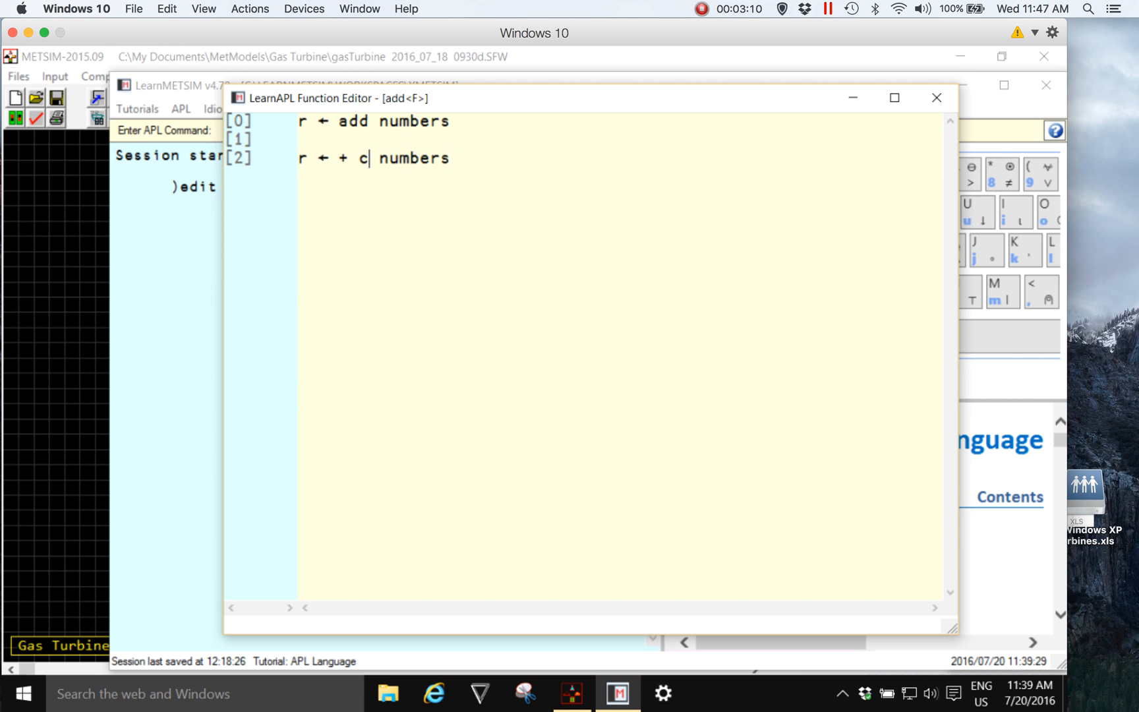
{"action": "type", "text": "bmpress"}
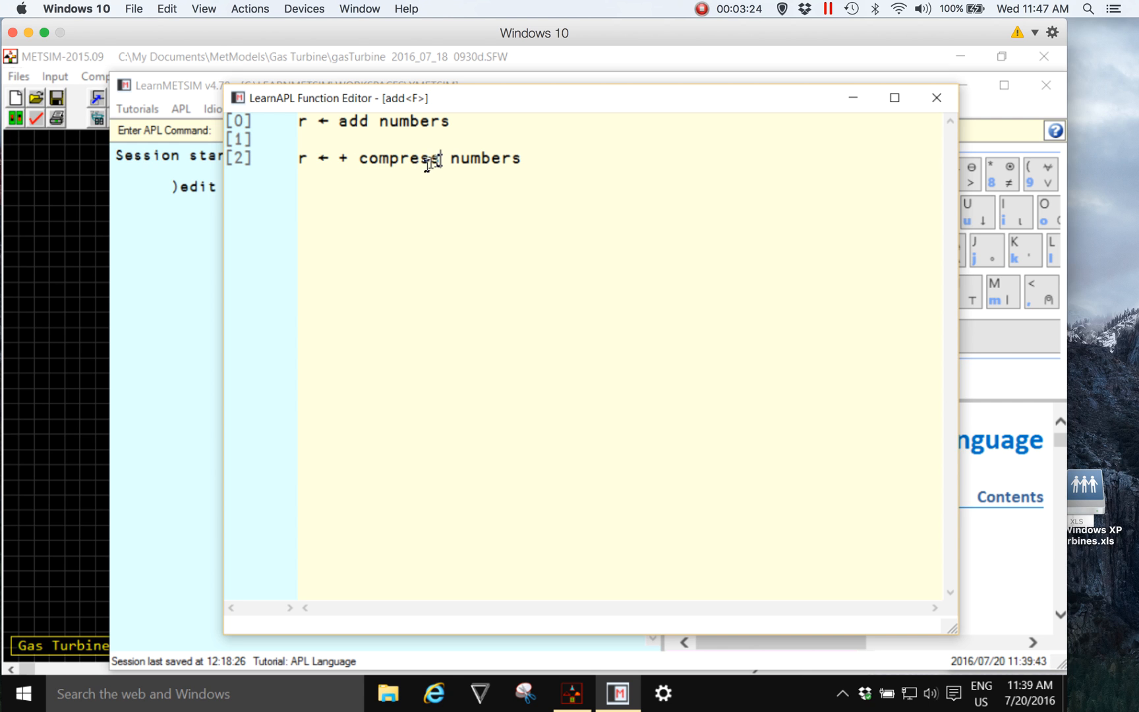
{"action": "double_click", "coordinate": [399, 158]}
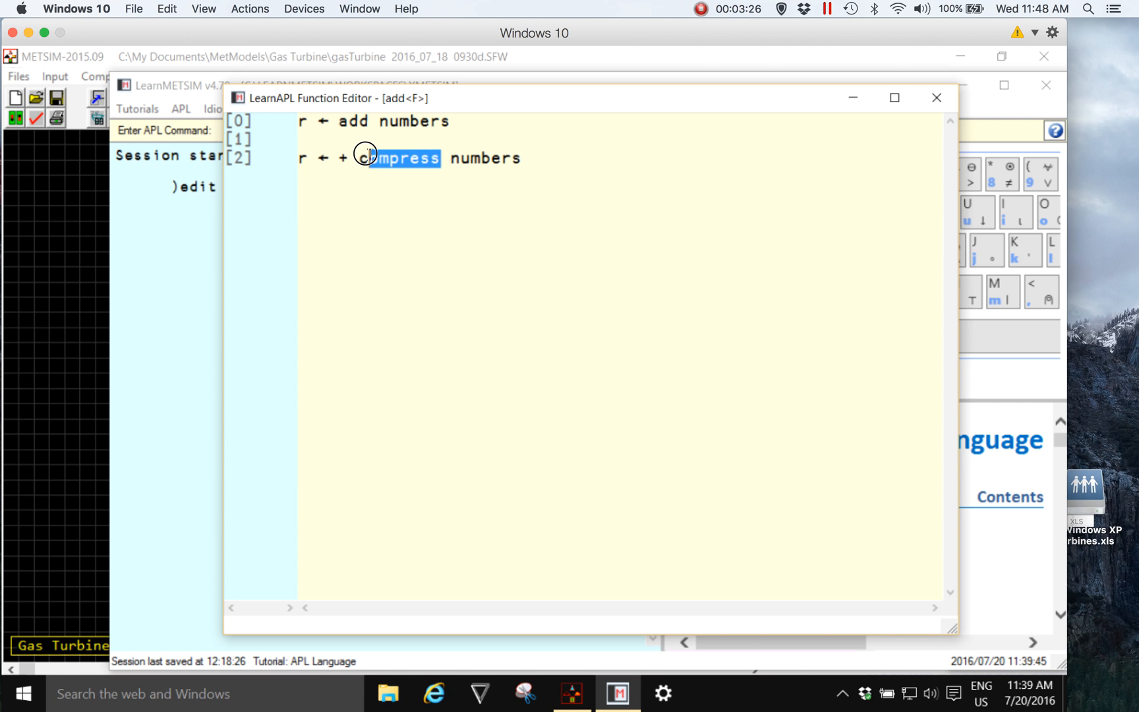
{"action": "type", "text": "/"}
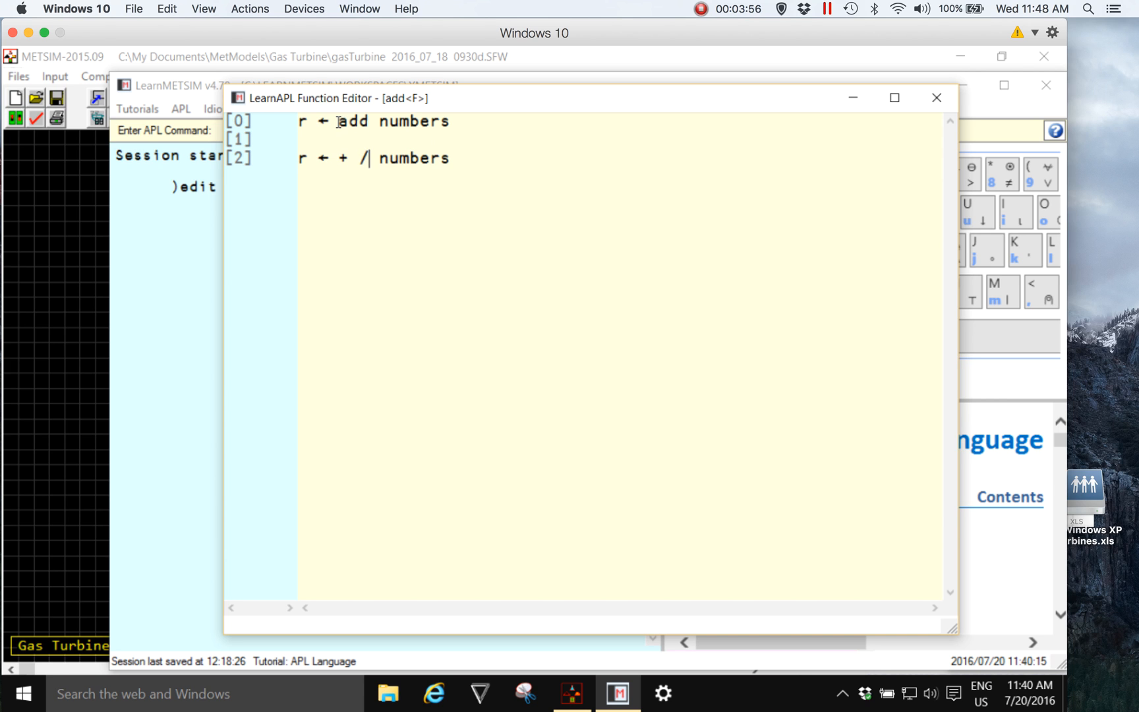
{"action": "mouse_move", "coordinate": [393, 177]}
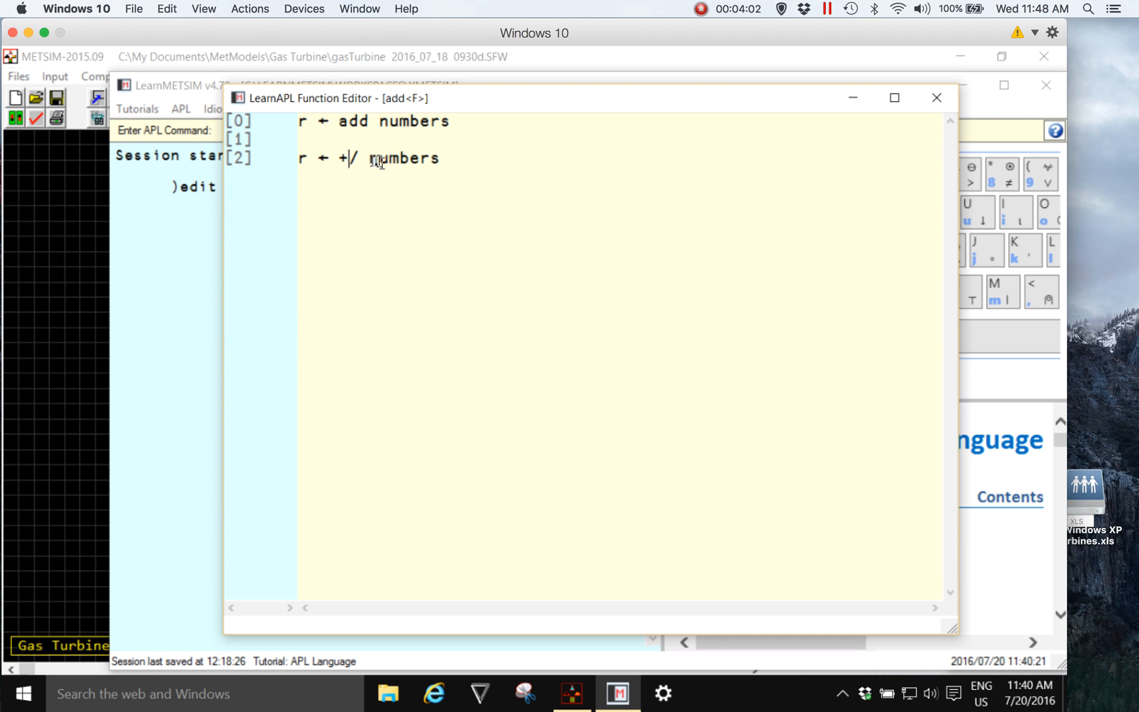
{"action": "key", "text": "Backspace"}
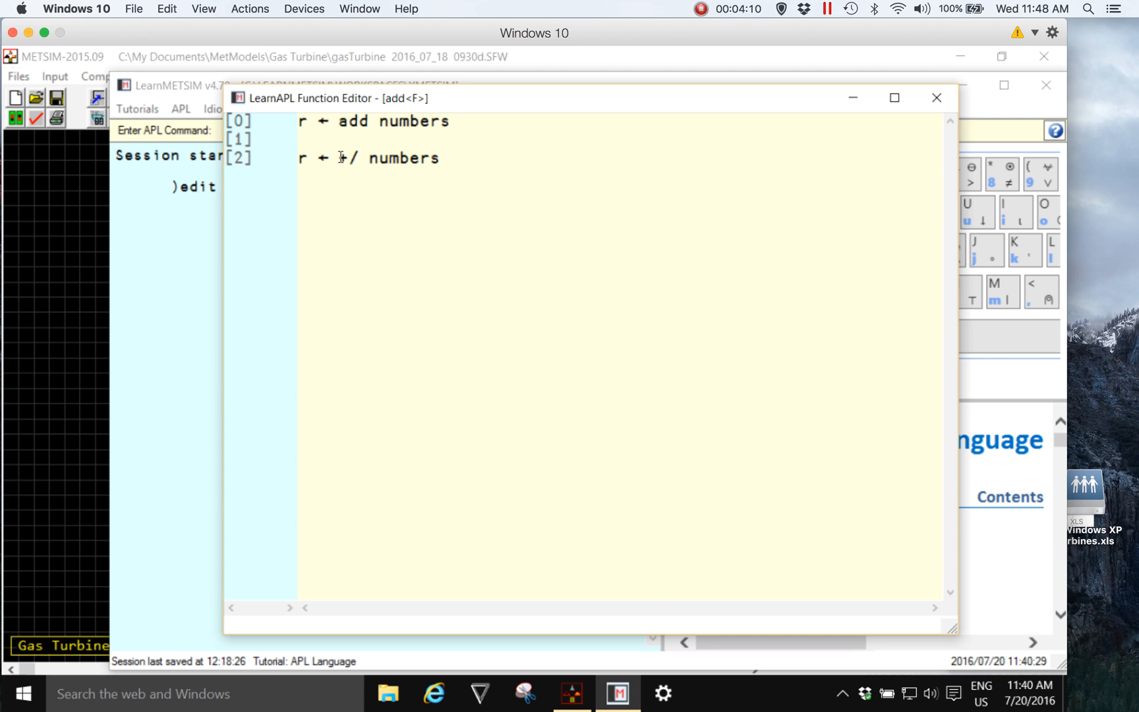
{"action": "double_click", "coordinate": [344, 158]}
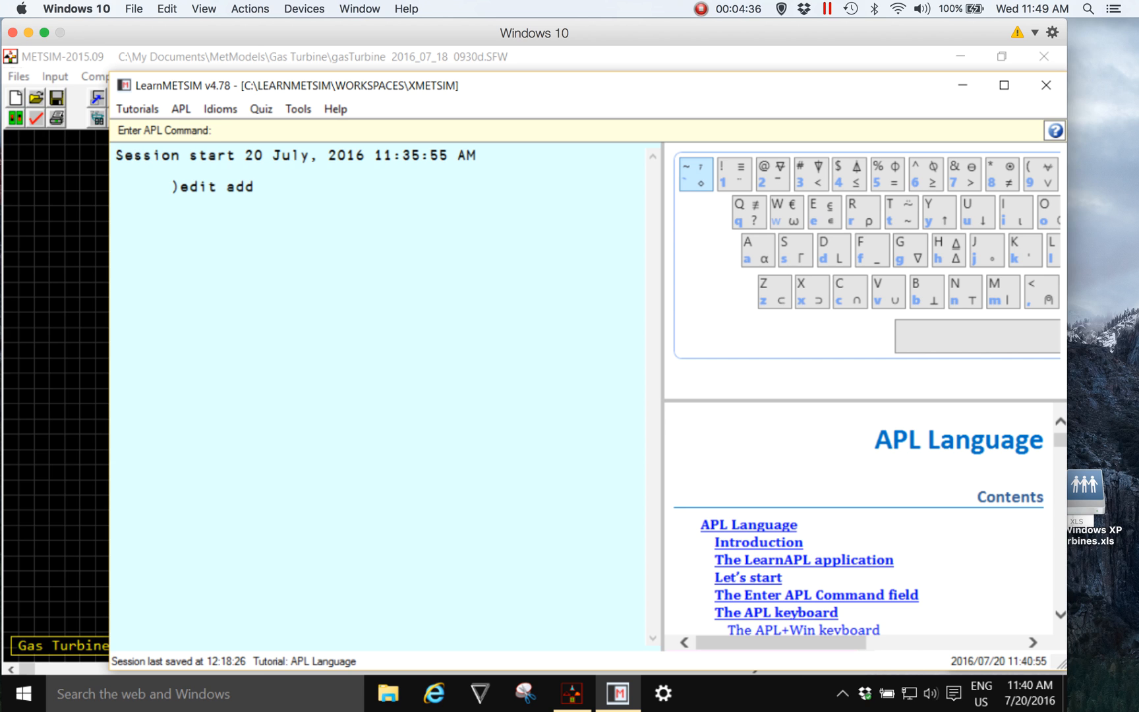
{"action": "mouse_move", "coordinate": [424, 122]}
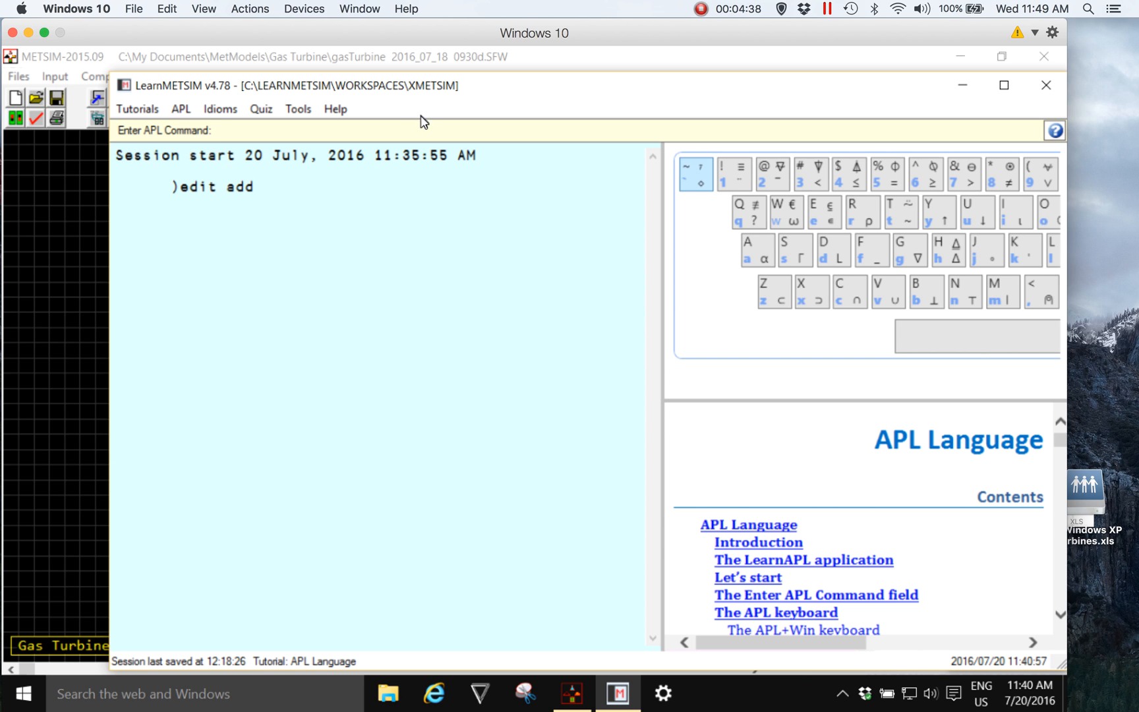
{"action": "mouse_move", "coordinate": [423, 95]}
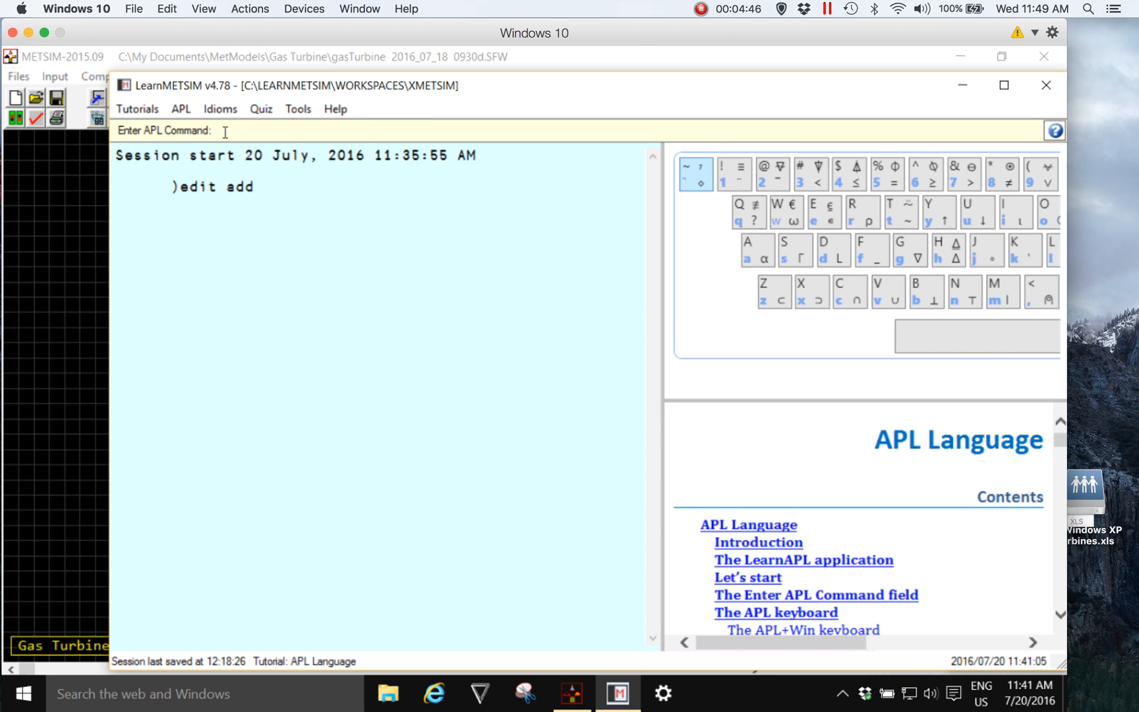
{"action": "mouse_move", "coordinate": [298, 109]}
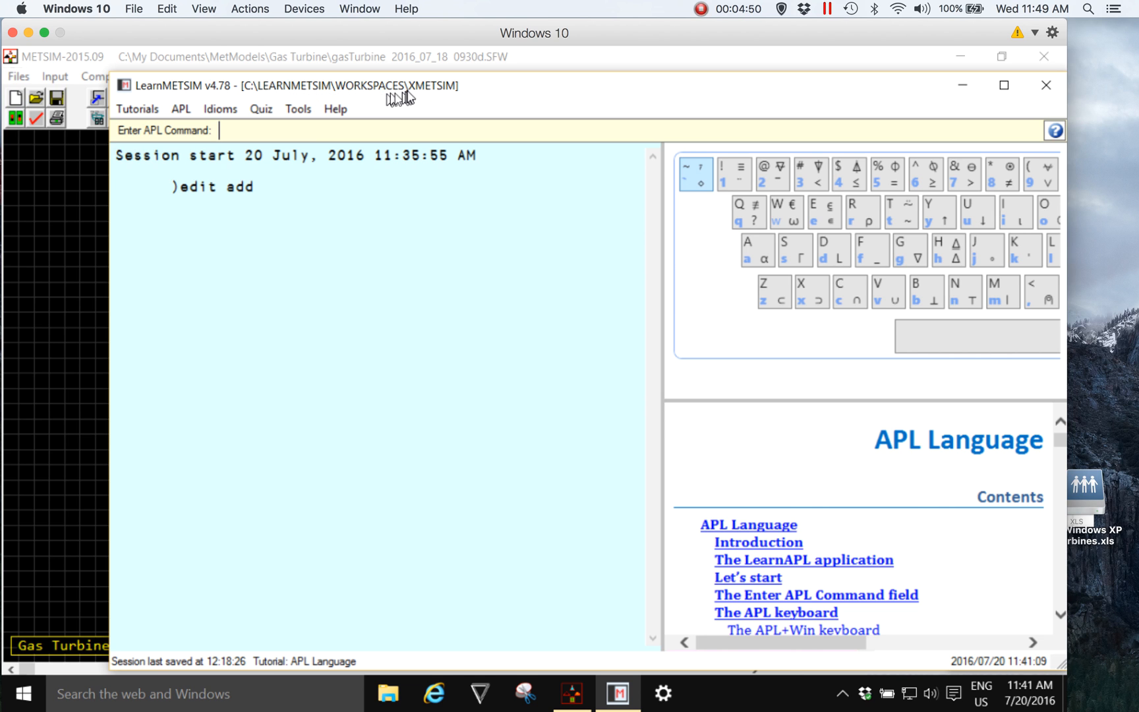
{"action": "mouse_move", "coordinate": [431, 95]}
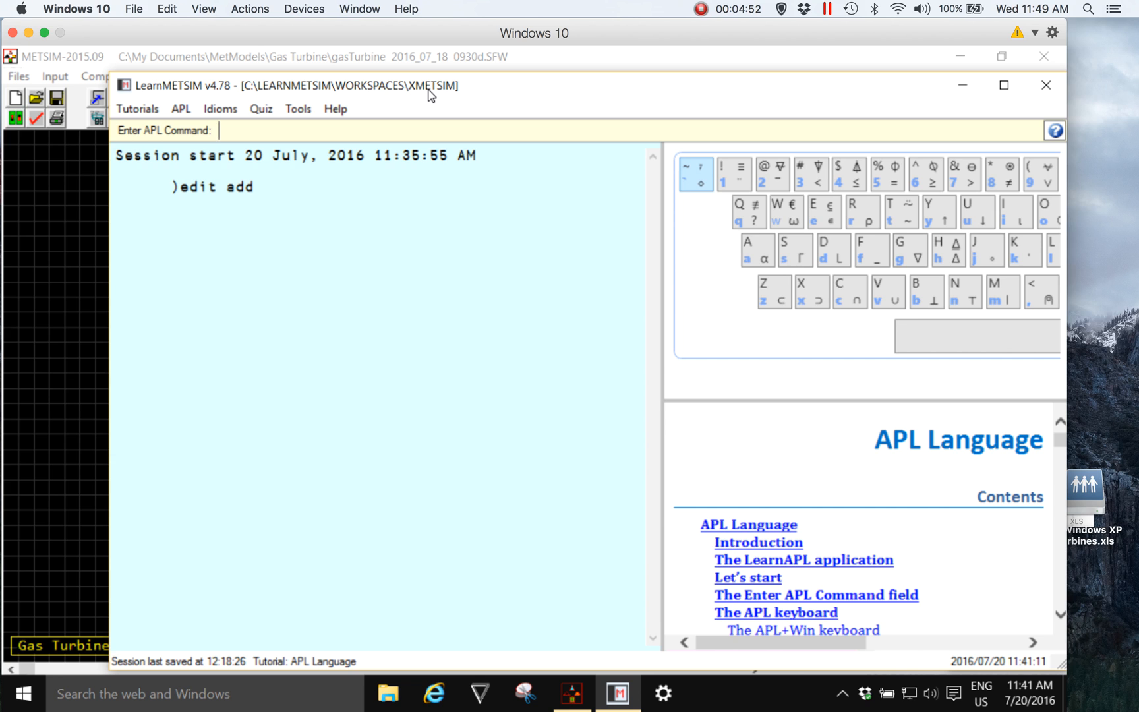
{"action": "left_click", "coordinate": [222, 131]}
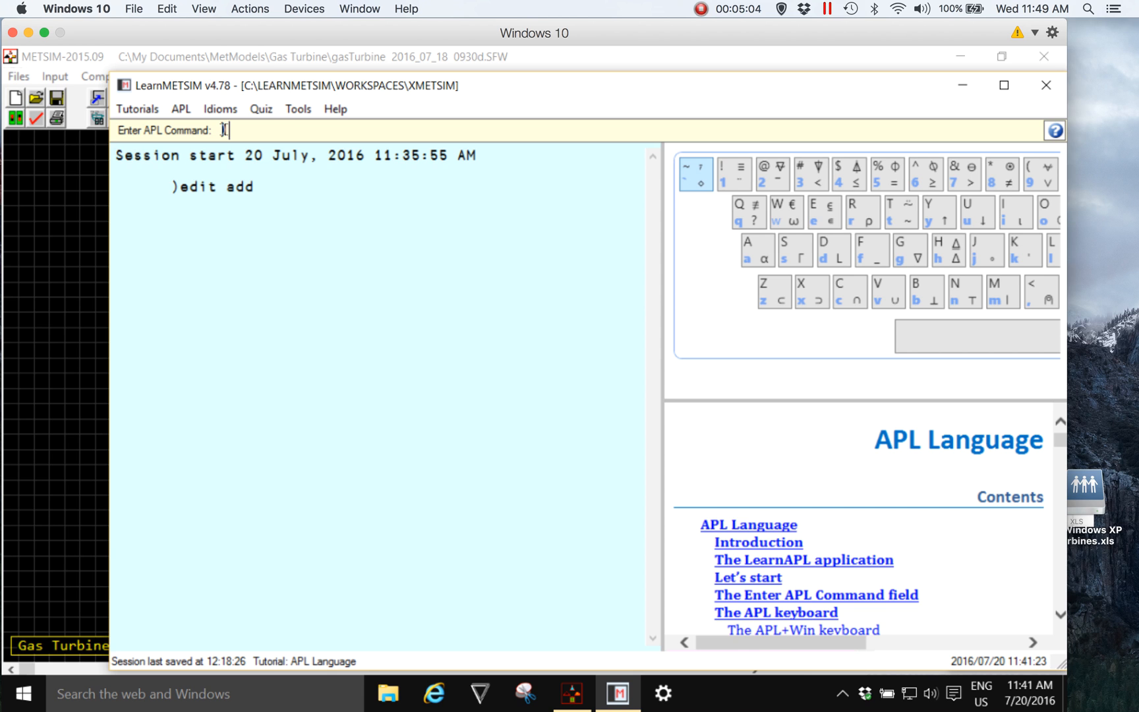
Step: Type the )save command to keep the add function in the workspace
{"action": "type", "text": ")"}
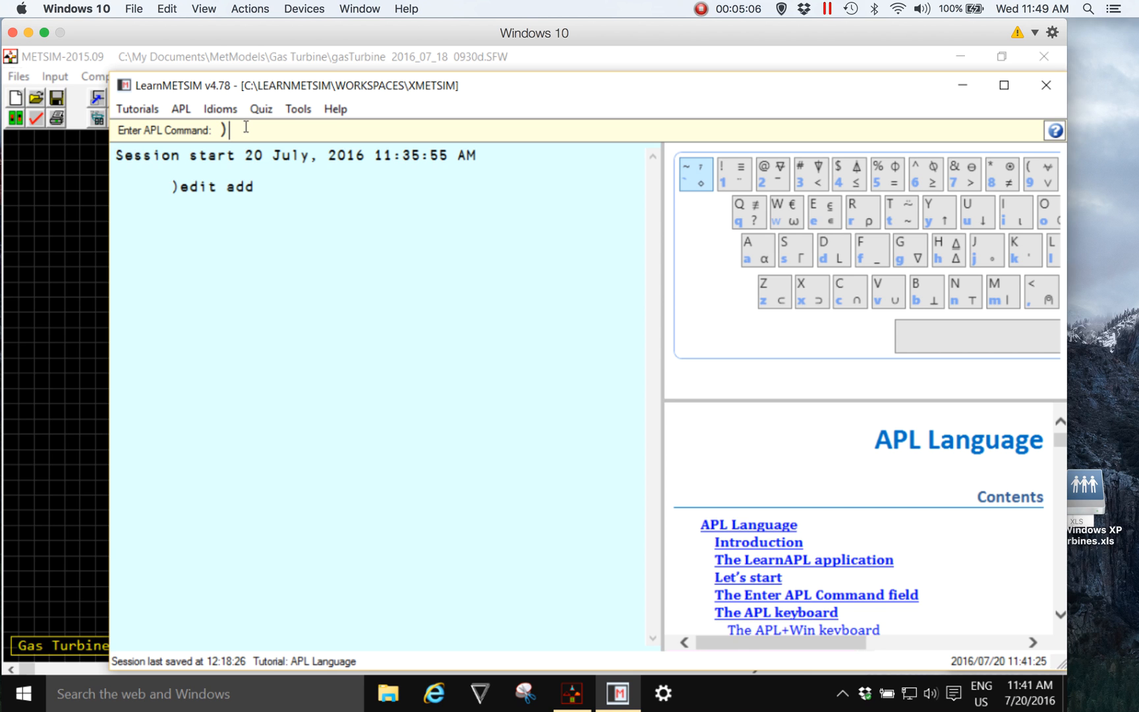
{"action": "type", "text": "save"}
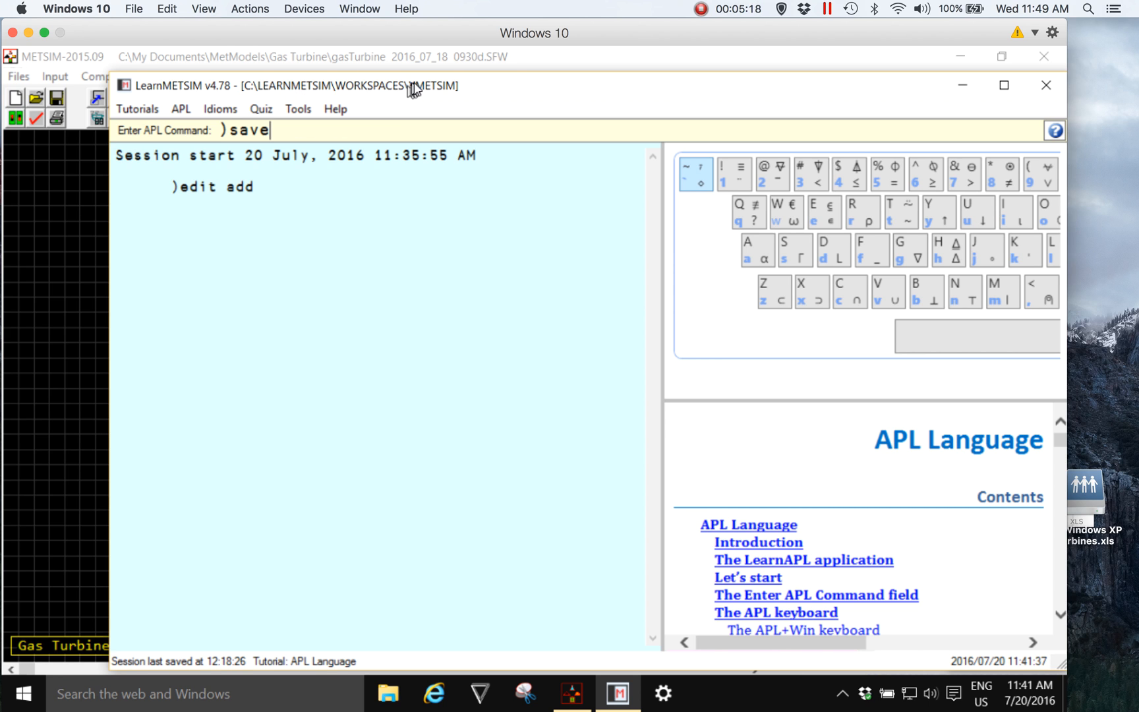
{"action": "mouse_move", "coordinate": [432, 95]}
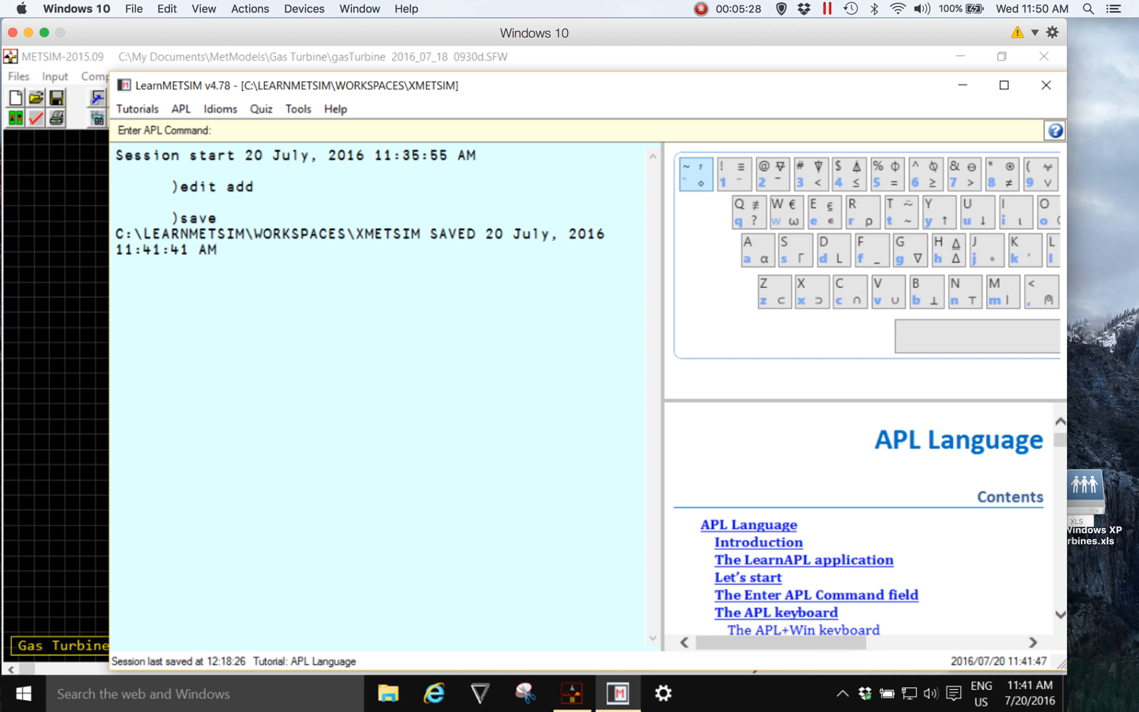
Step: Run add 1 2 3 to get 6, then select the add function's text for copying
{"action": "type", "text": "add"}
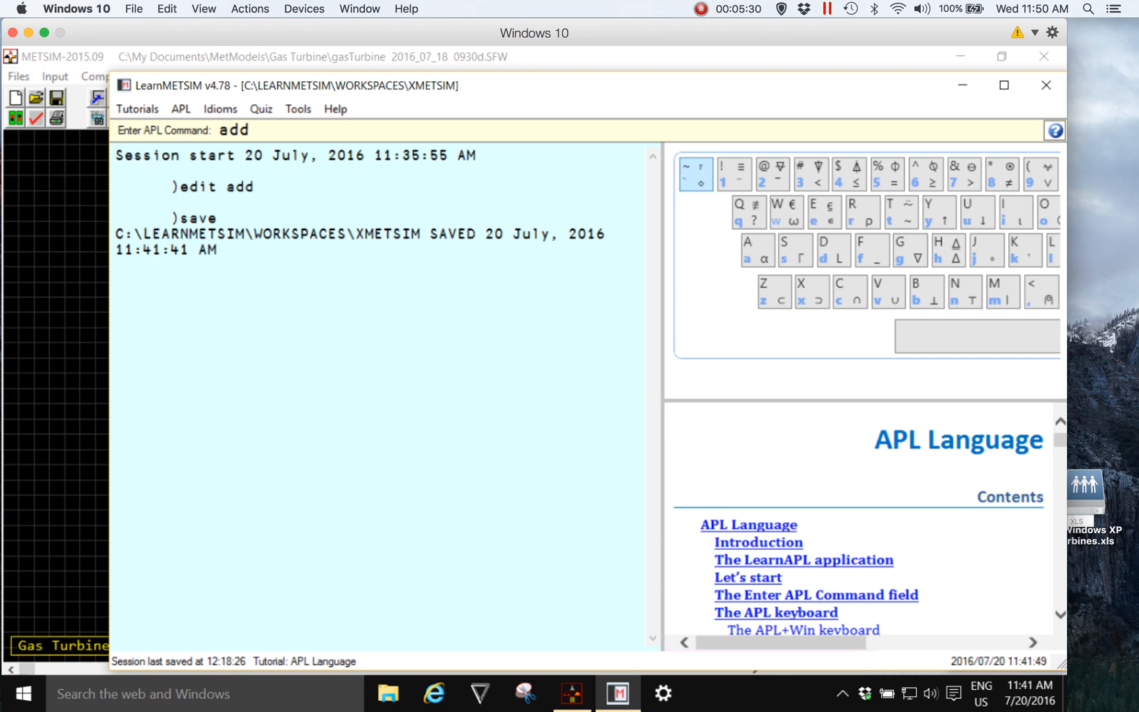
{"action": "type", "text": "1 2 3"}
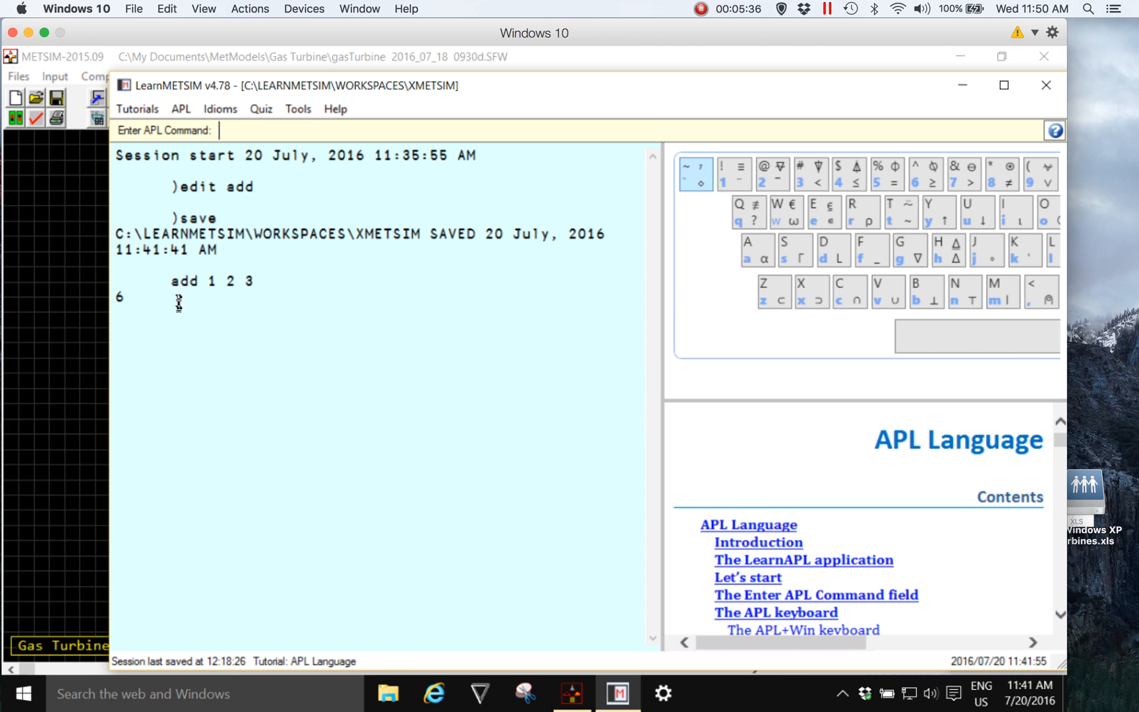
{"action": "left_click_drag", "start_coordinate": [171, 281], "coordinate": [253, 281]}
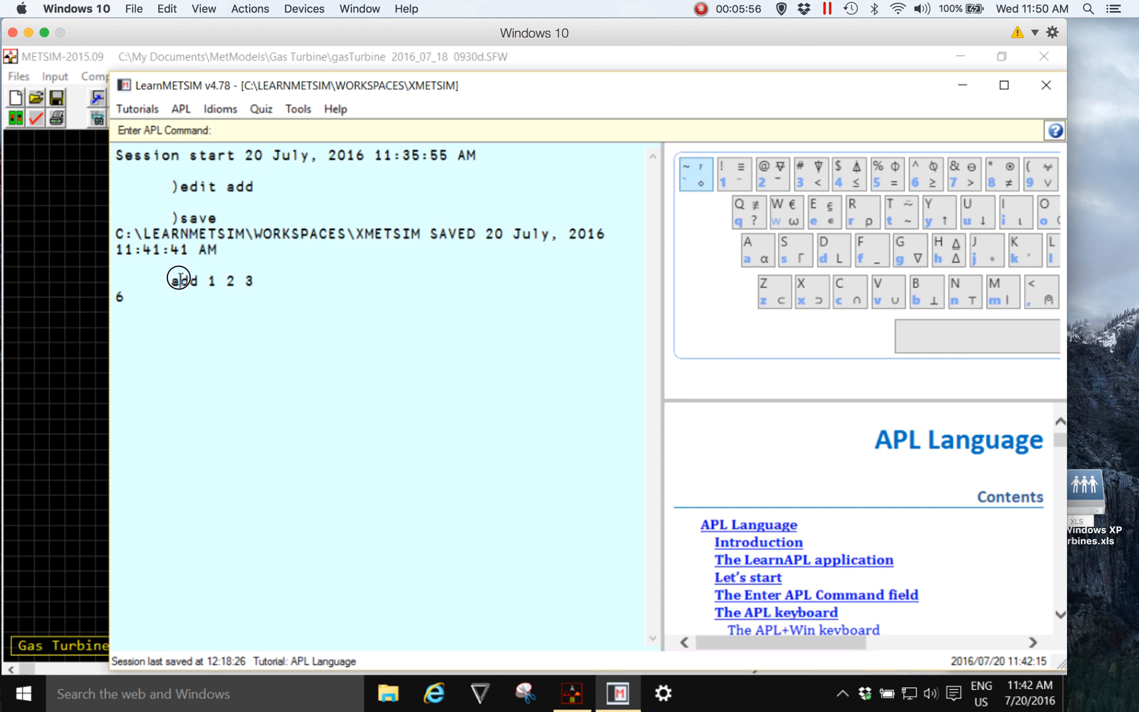
{"action": "double_click", "coordinate": [184, 281]}
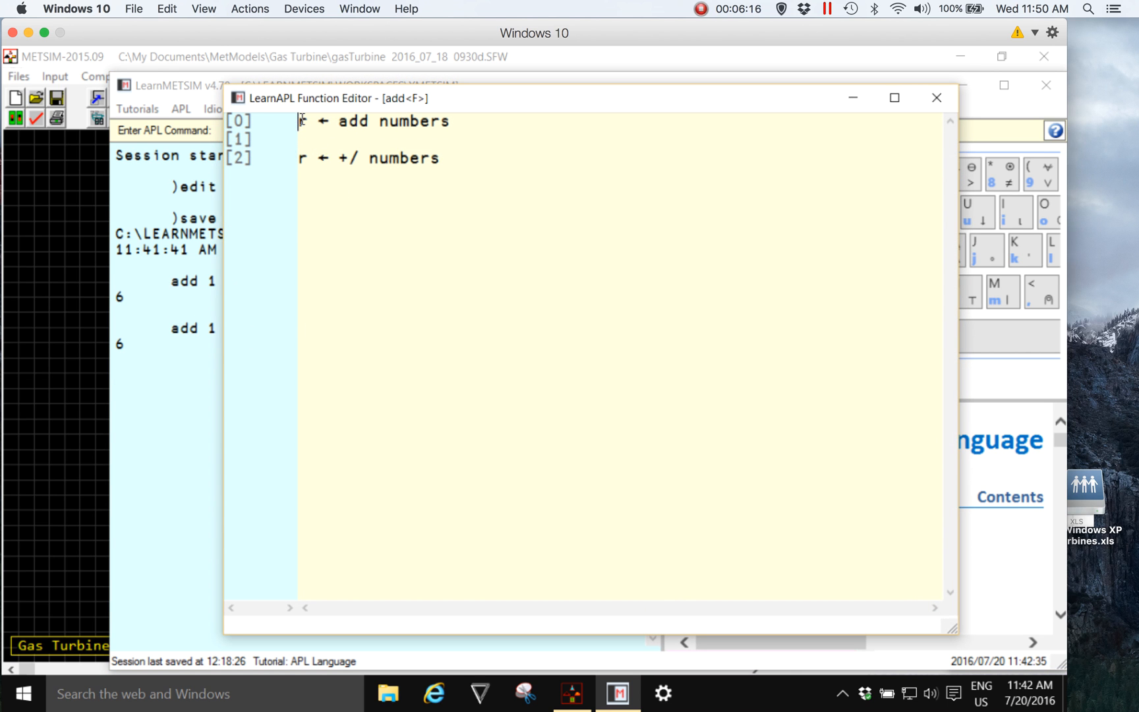
{"action": "left_click_drag", "start_coordinate": [298, 121], "coordinate": [441, 158]}
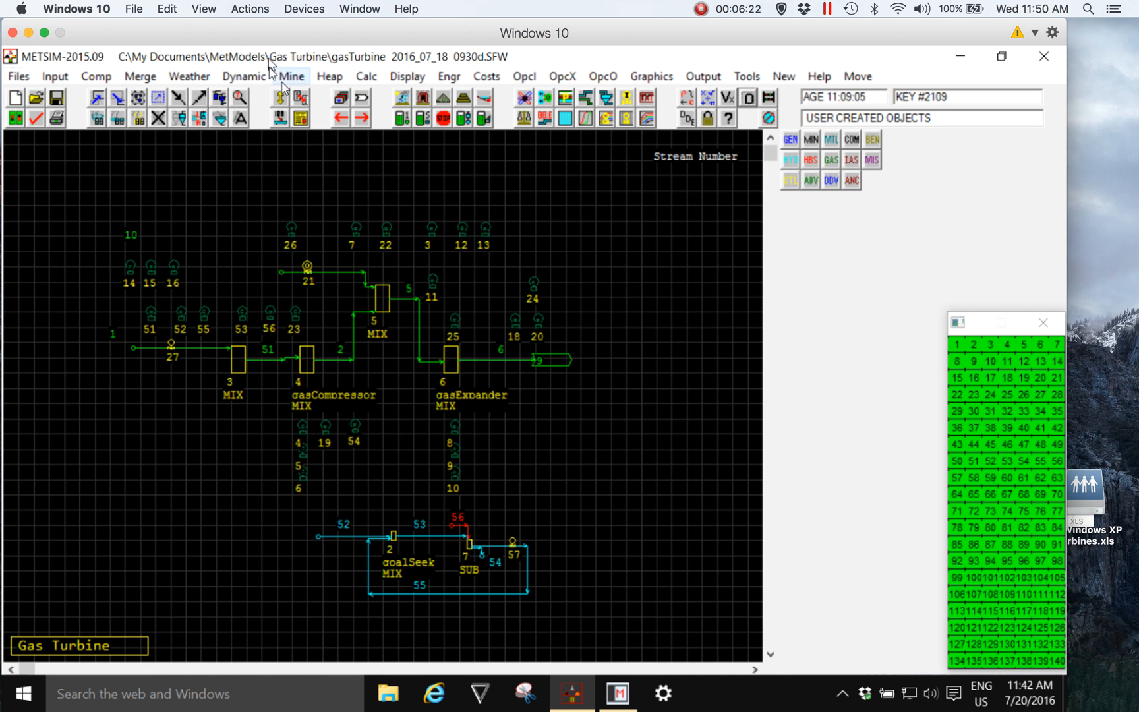
Step: Create a user-created Function object named add and save the r ← +/ numbers code into it
{"action": "left_click", "coordinate": [749, 98]}
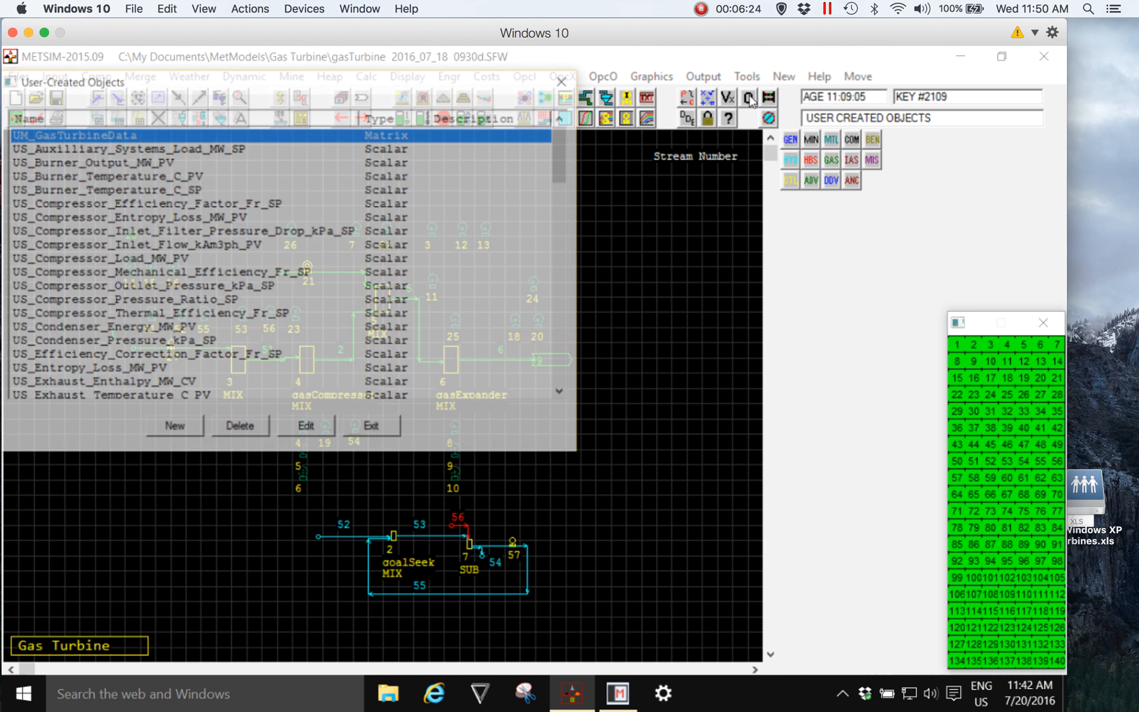
{"action": "left_click", "coordinate": [174, 425]}
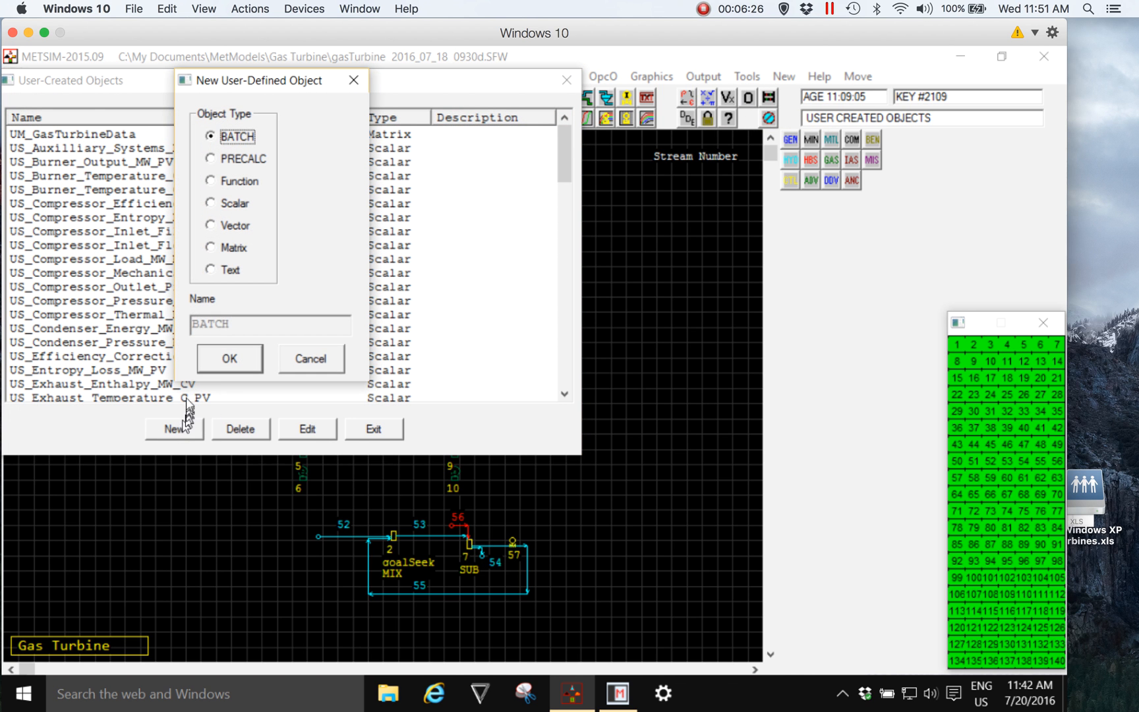
{"action": "left_click", "coordinate": [211, 181]}
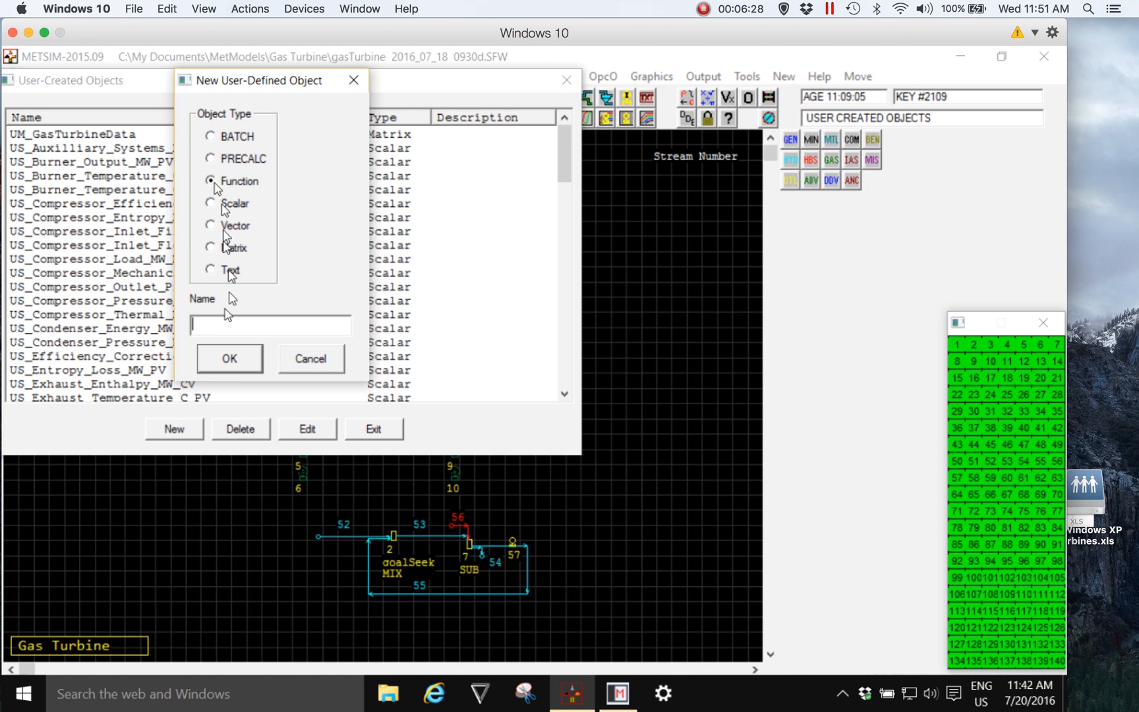
{"action": "type", "text": "add"}
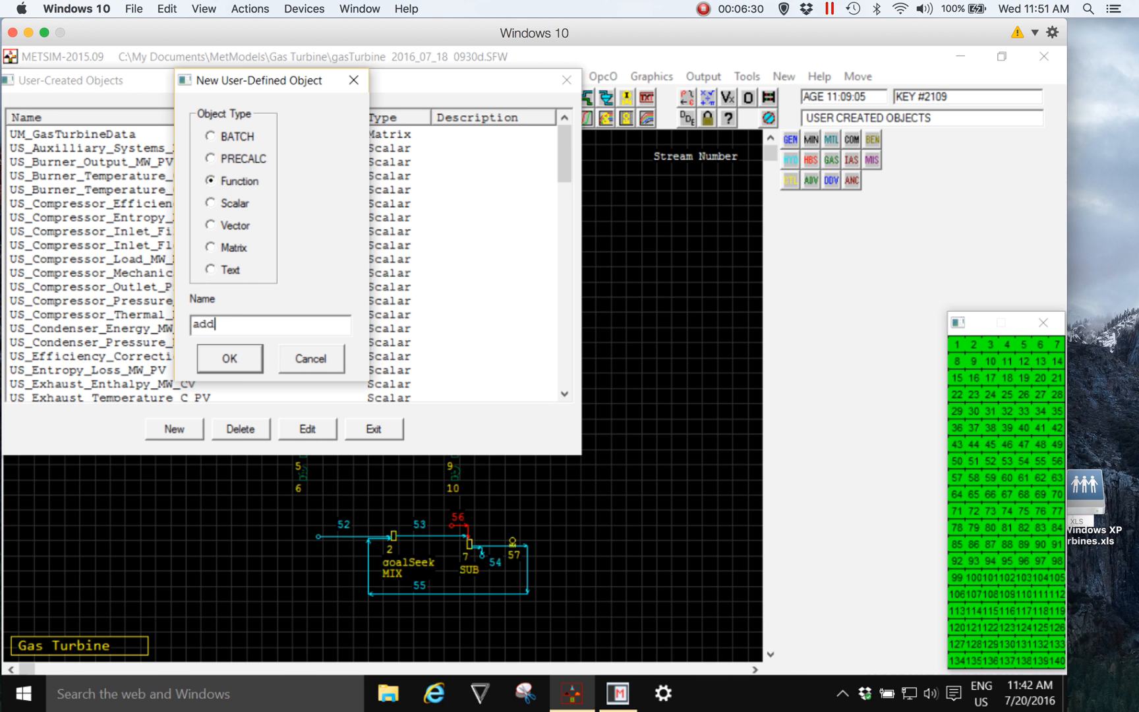
{"action": "left_click", "coordinate": [229, 359]}
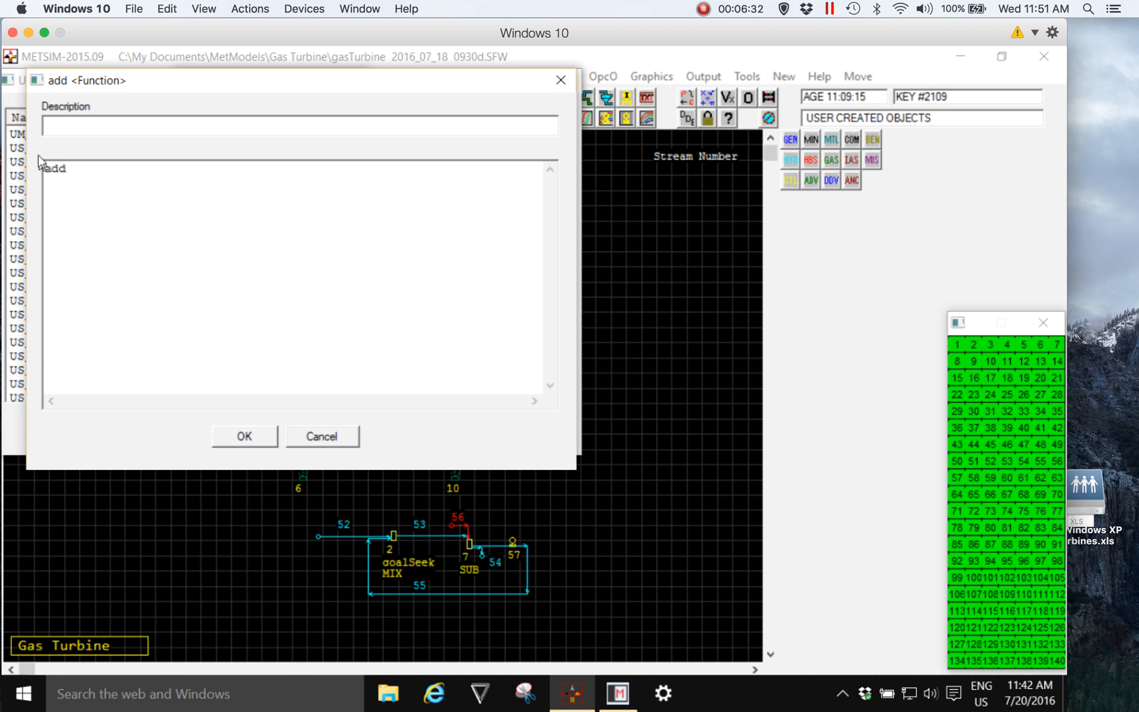
{"action": "double_click", "coordinate": [53, 168]}
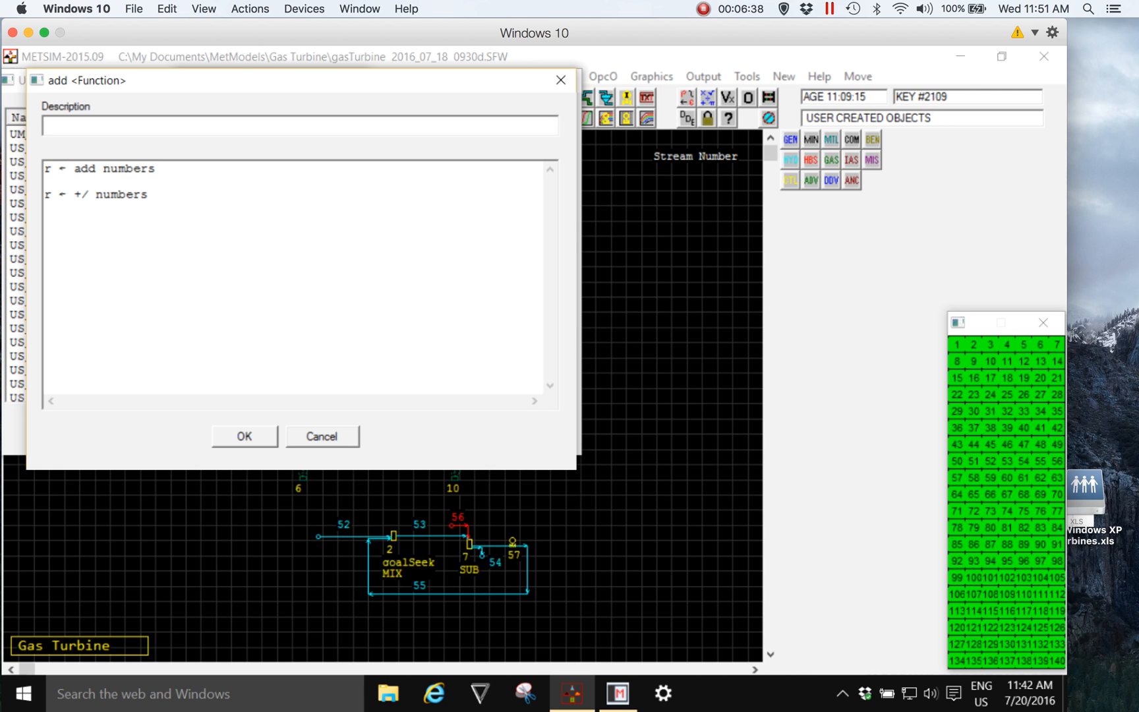
{"action": "mouse_move", "coordinate": [222, 367]}
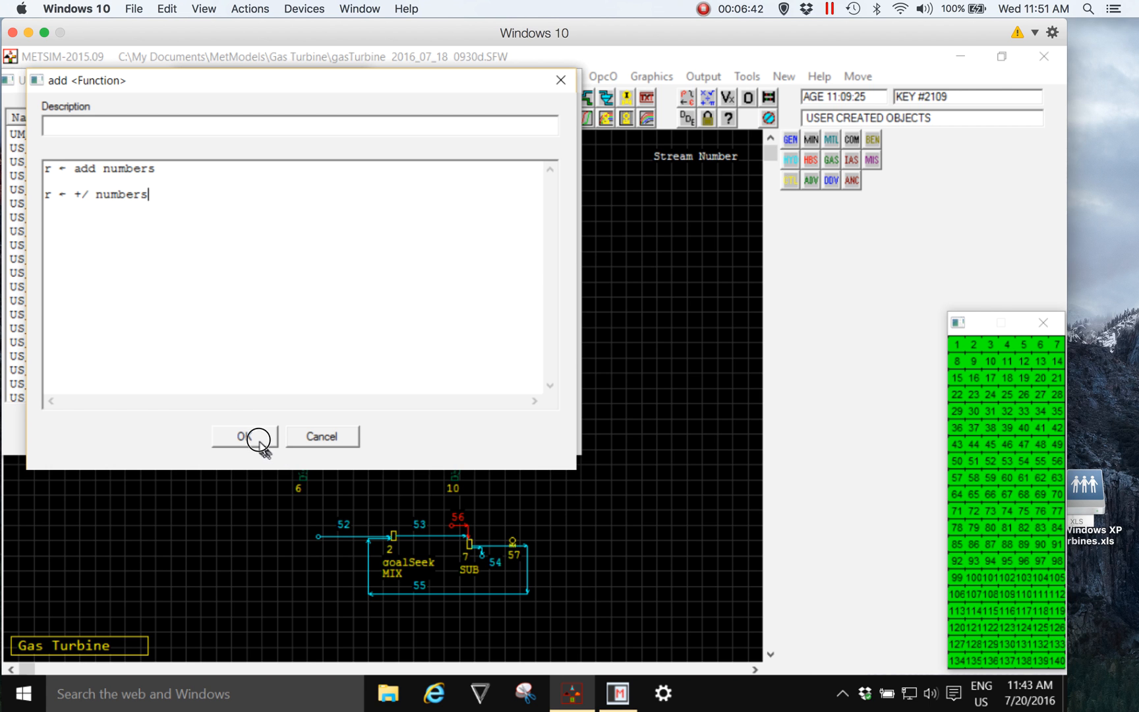
{"action": "left_click", "coordinate": [245, 436]}
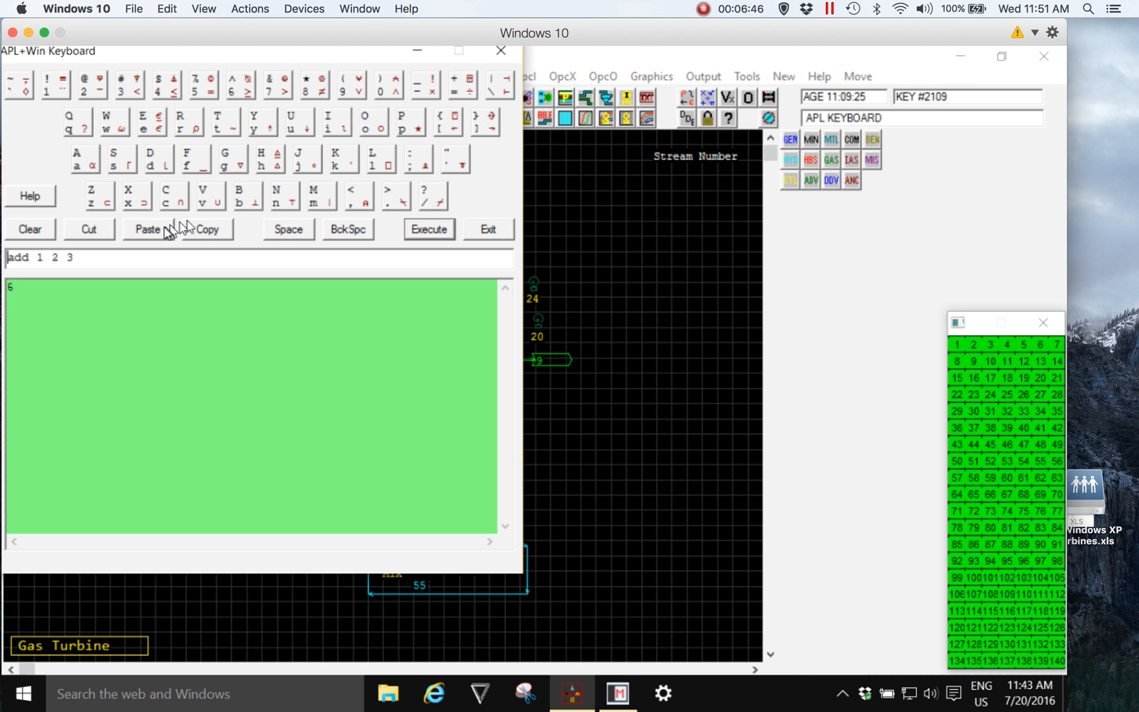
Step: Clear the previous test and enter add 1 10 400 on the input line
{"action": "left_click", "coordinate": [30, 230]}
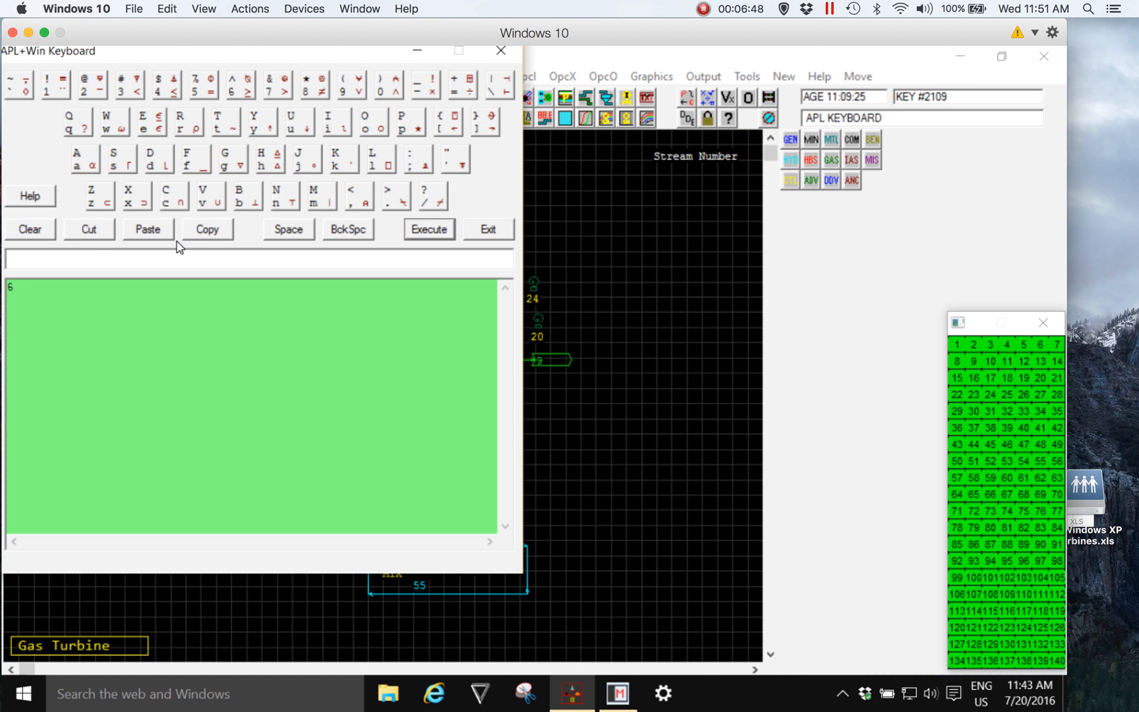
{"action": "type", "text": "add 1 10"}
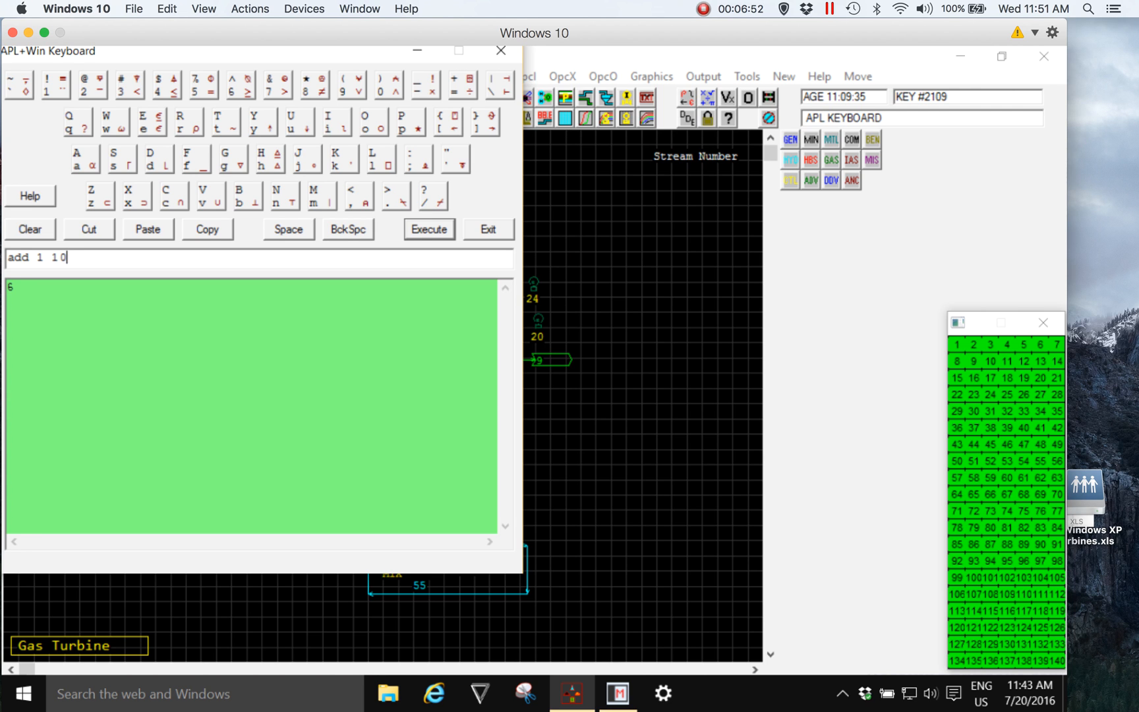
{"action": "type", "text": "400"}
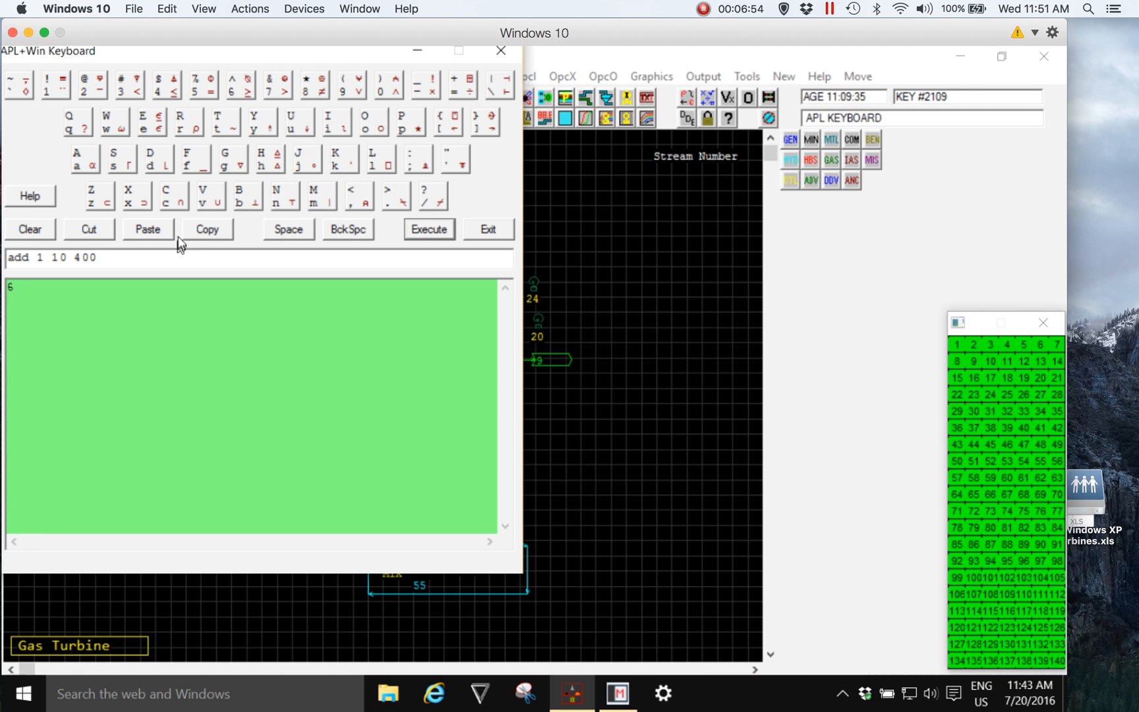